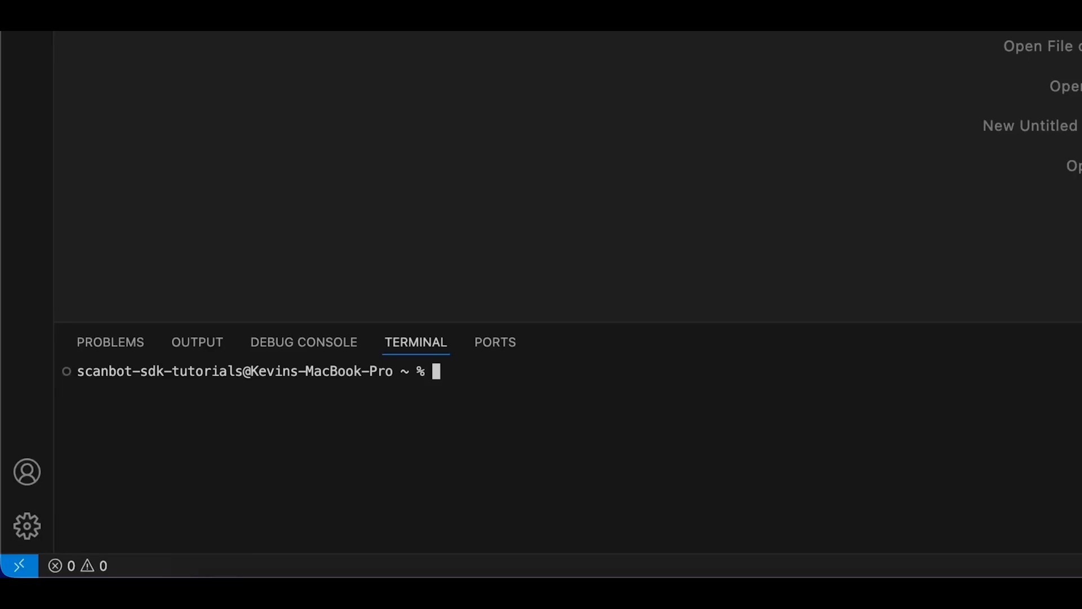
Install the MAUI workload and create a new .NET MAUI app in a zxing-maui folder
text(sudo dotnet workload)
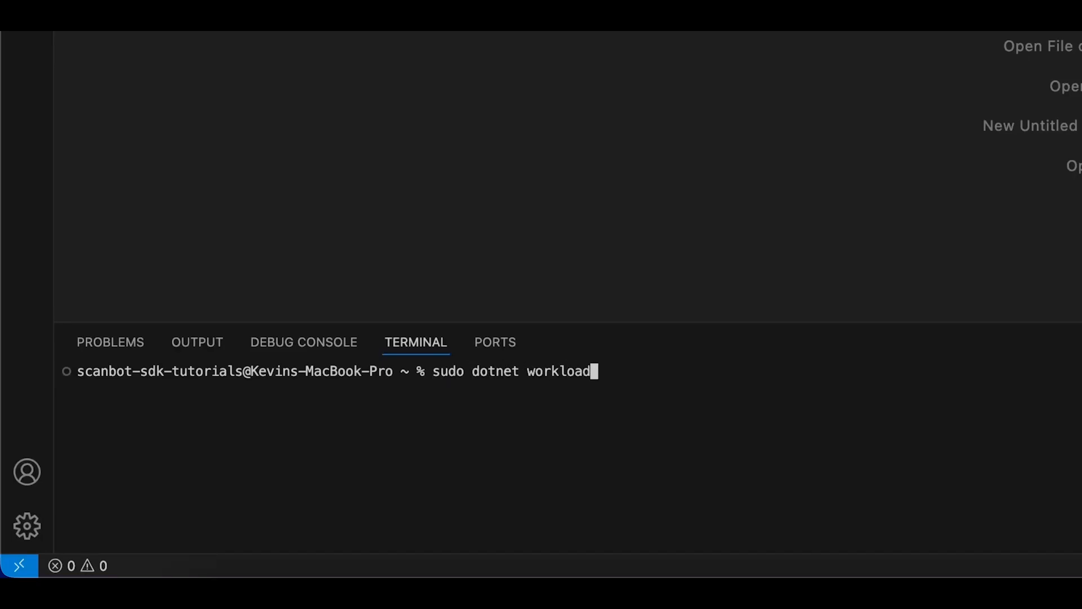
text(install maui)
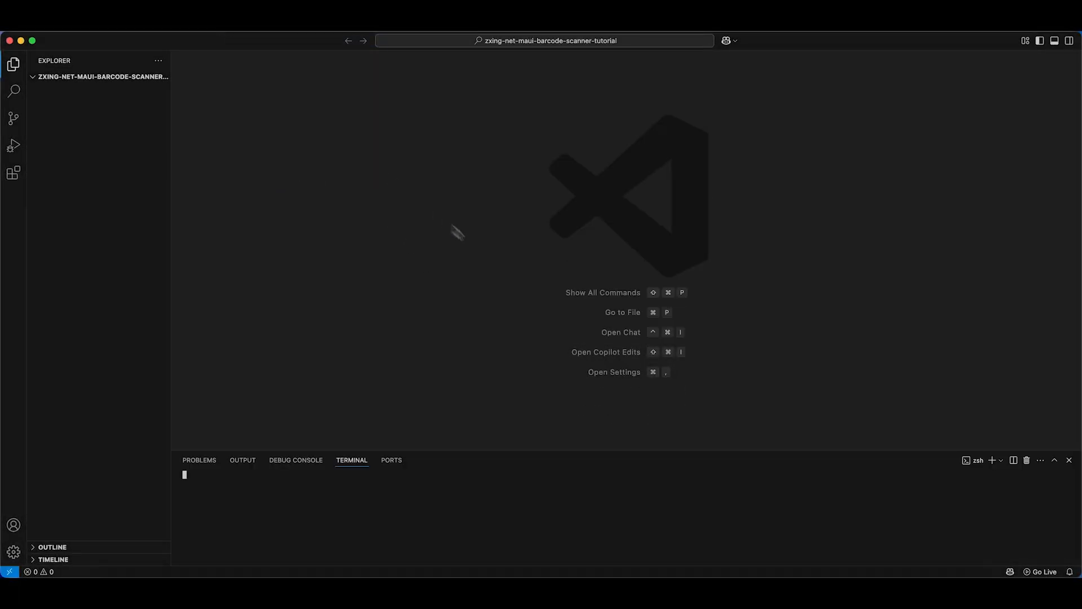
text(mkdir zx)
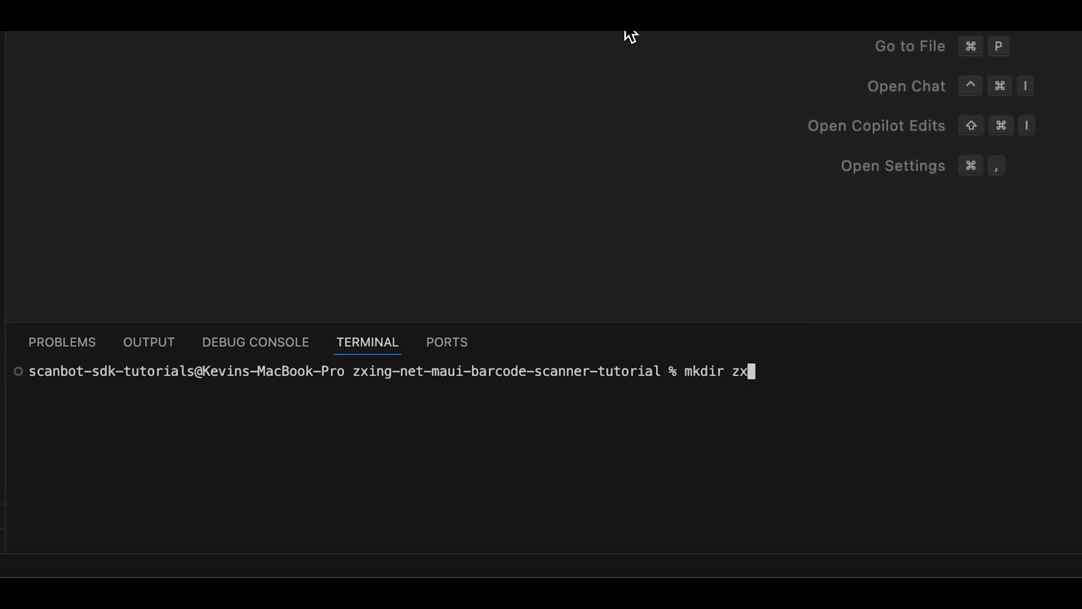
key(Return)
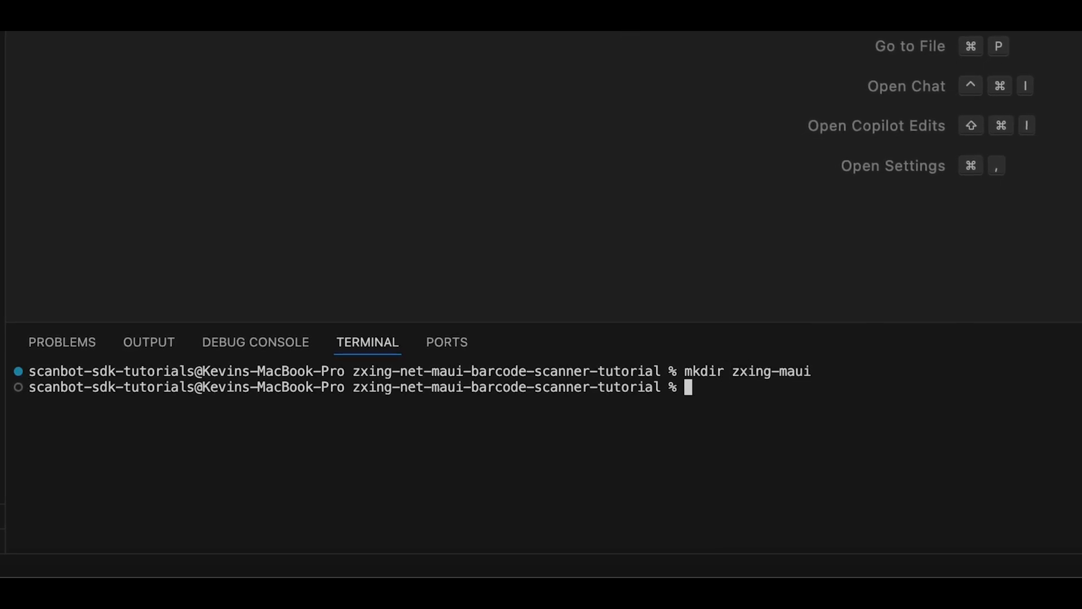
text(cd zxing-maui)
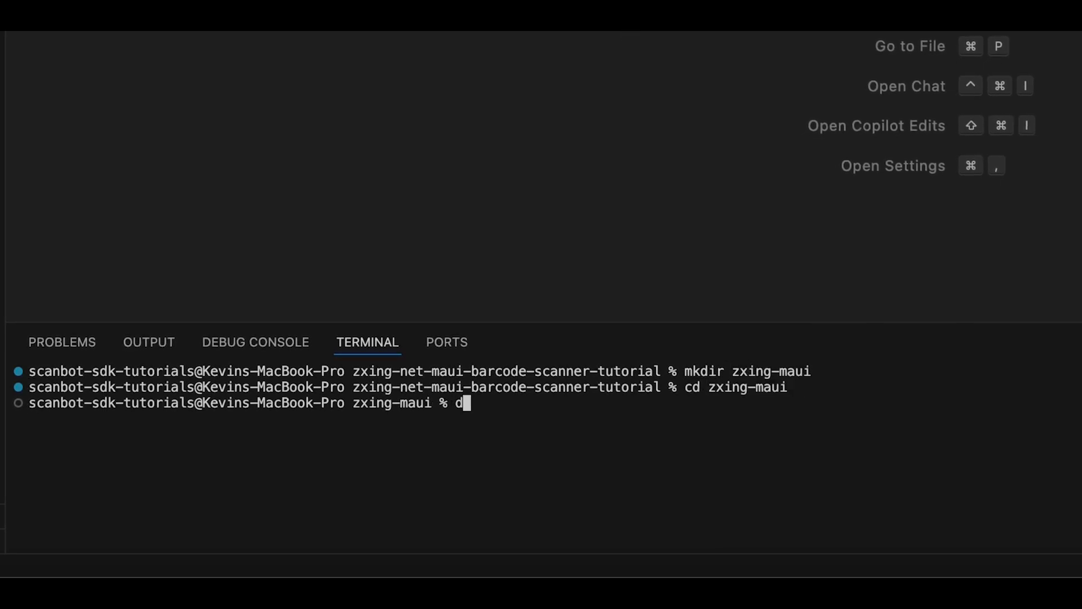
text(otnet new maui)
text(dotnet)
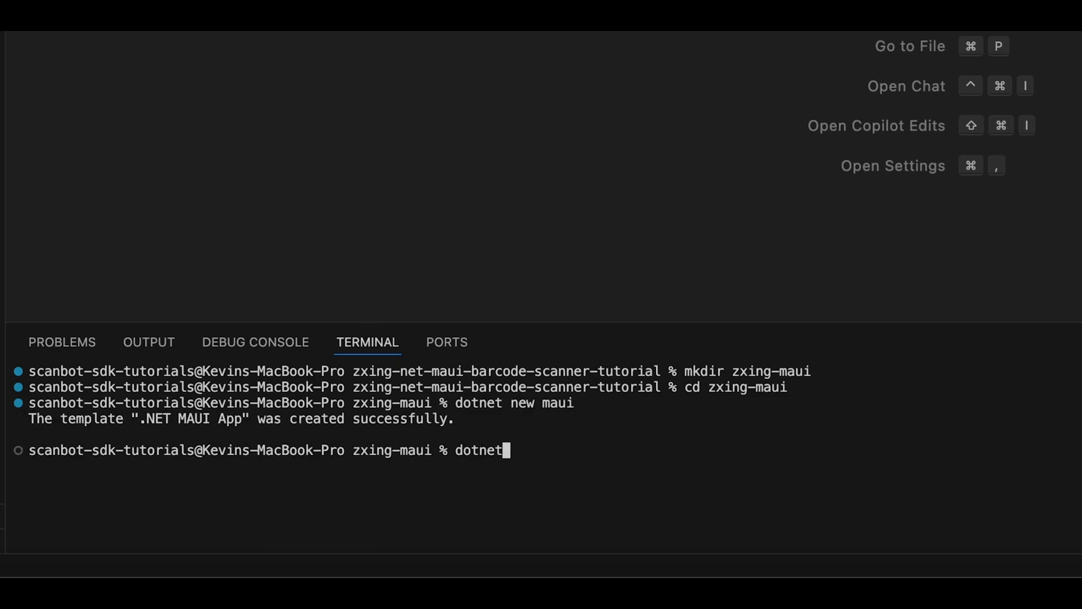
Add the ZXing.Net.Maui.Controls package, version 0.40, to the project
text(add package ZXing.)
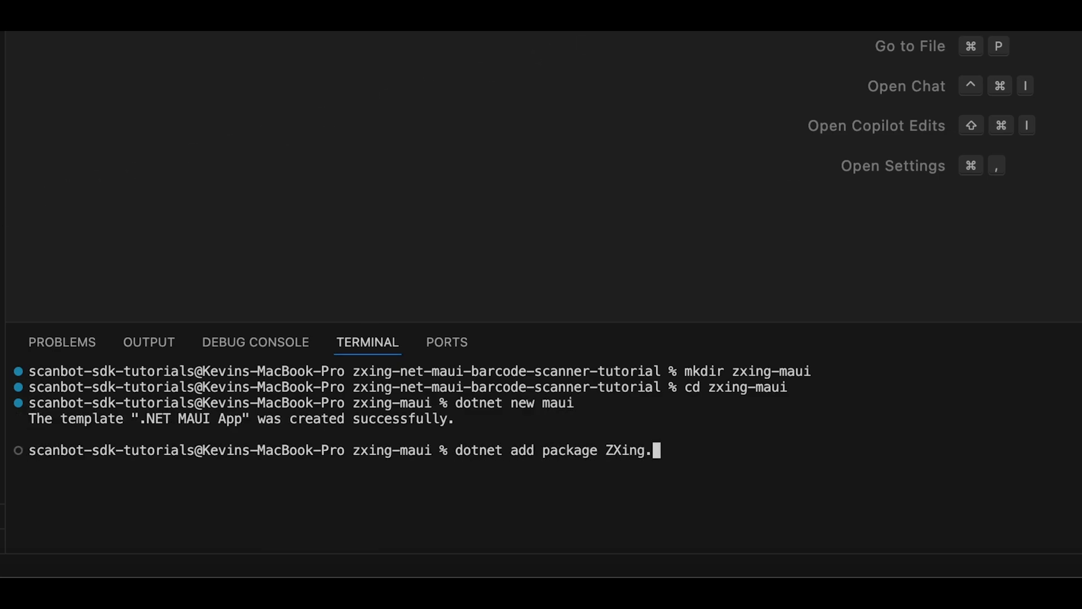
text(Net.Maui.)
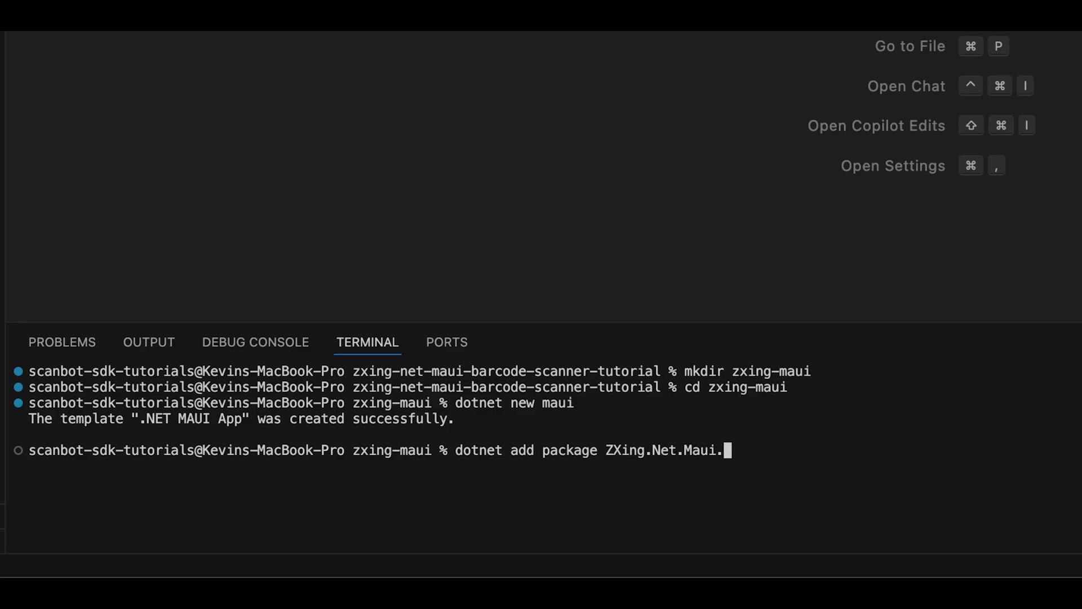
text(.Controls --version 0.40)
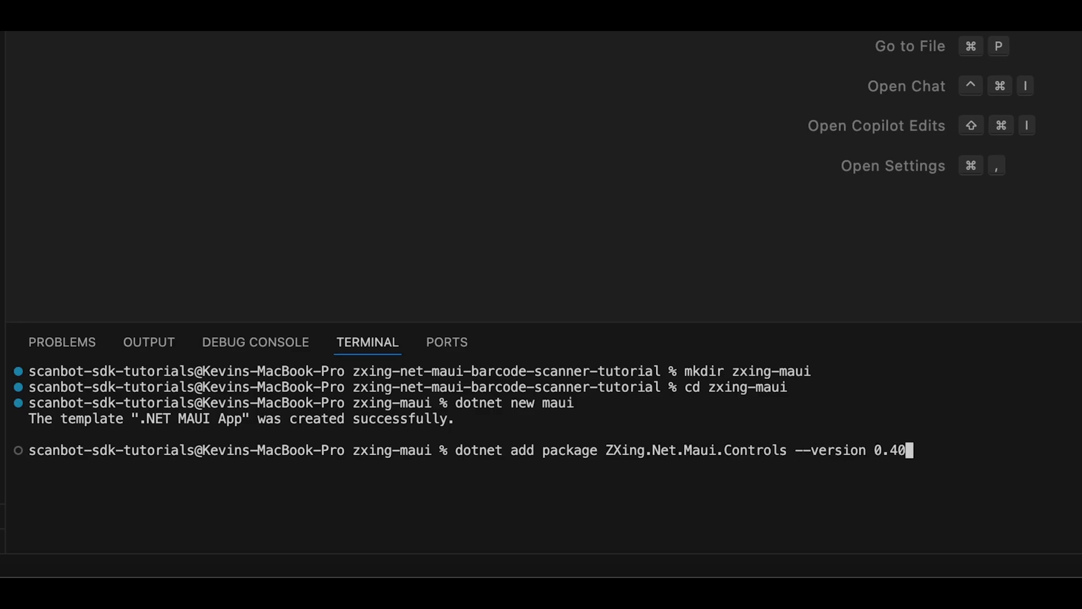
key(Return)
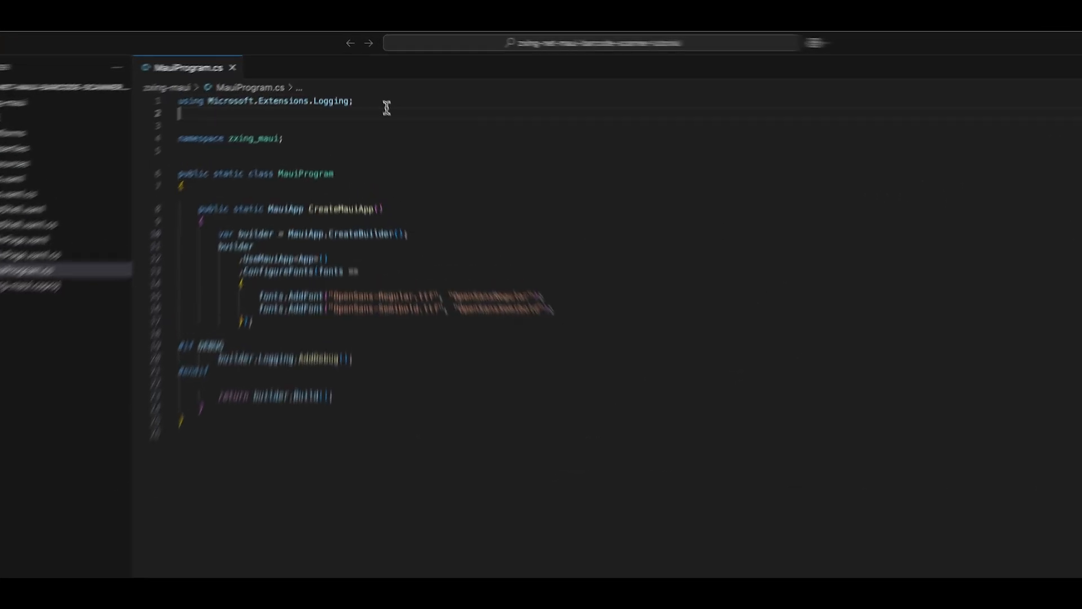
Add using ZXing.Net.Maui.Controls and .UseBarcodeReader() to MauiProgram.cs
text(using ZXing.)
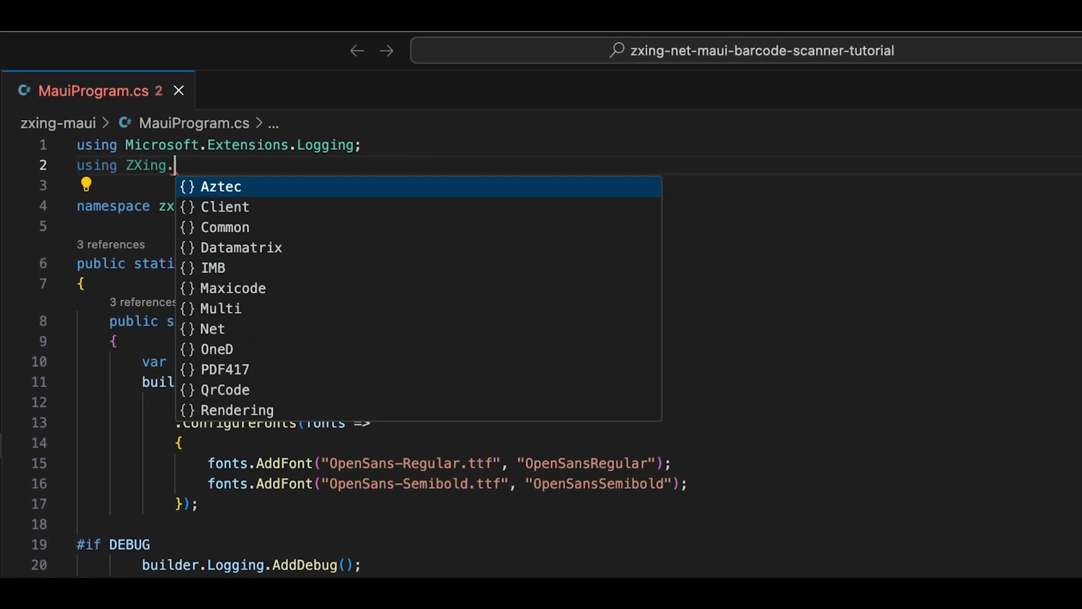
text(Net.Maui.C)
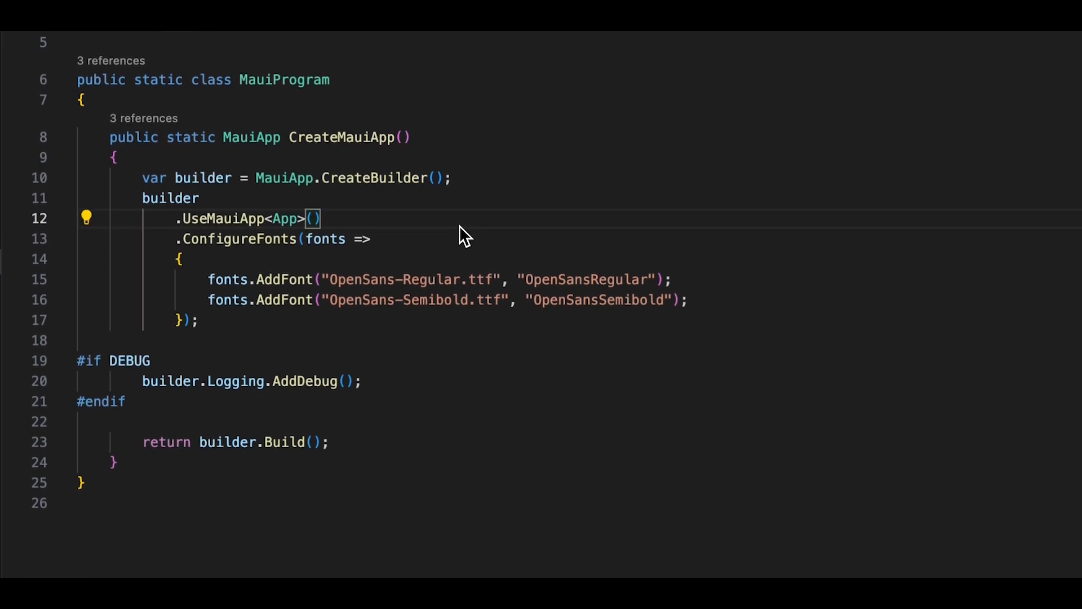
text(.UseBarcodeReader()
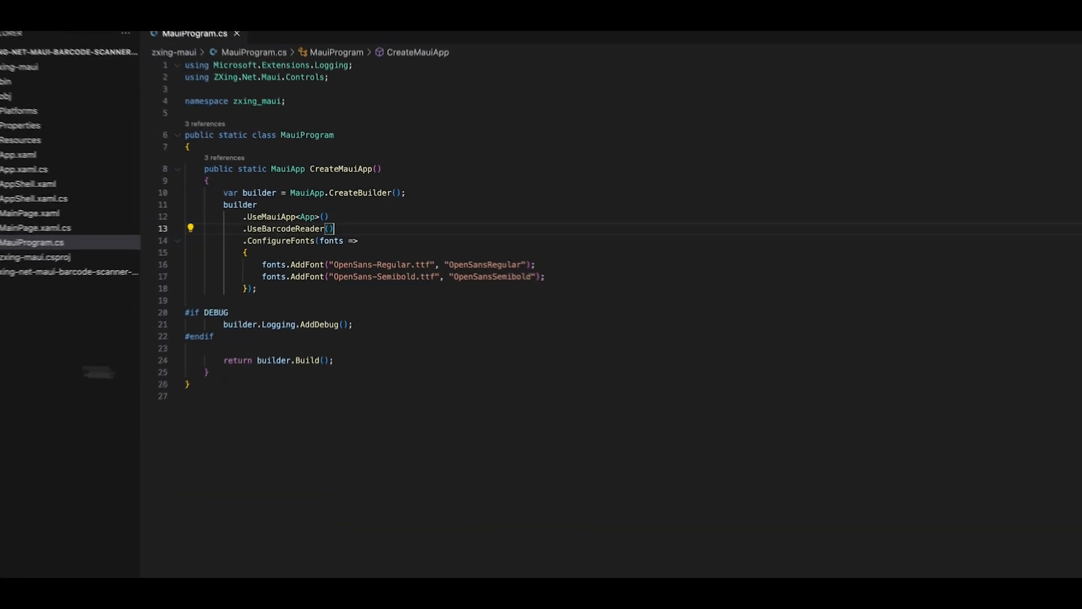
Declare CAMERA permission in AndroidManifest.xml and NSCameraUsageDescription in Info.plist
click(66, 126)
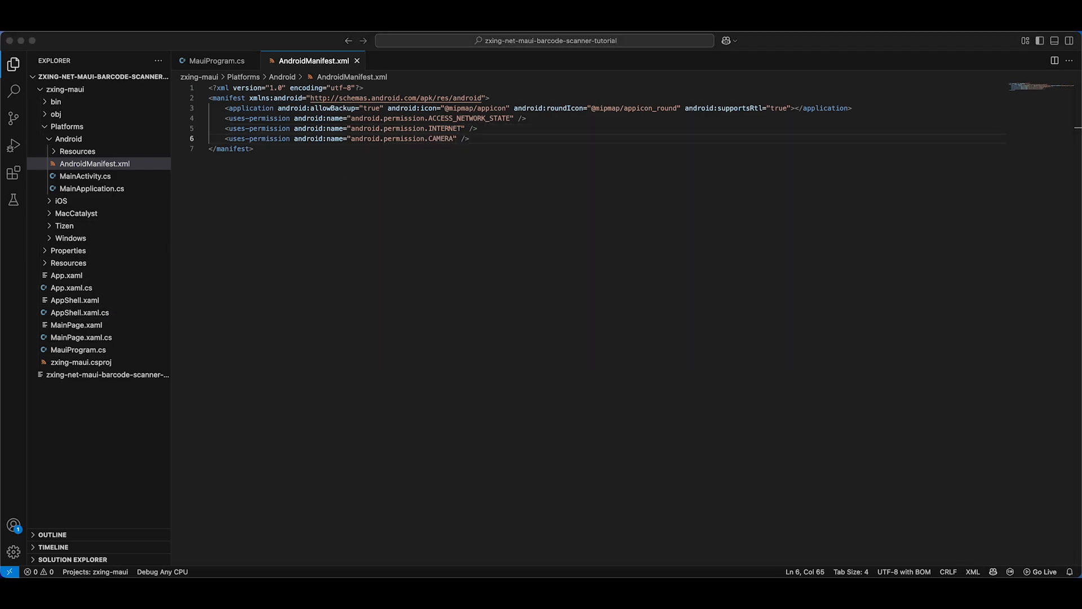
click(74, 237)
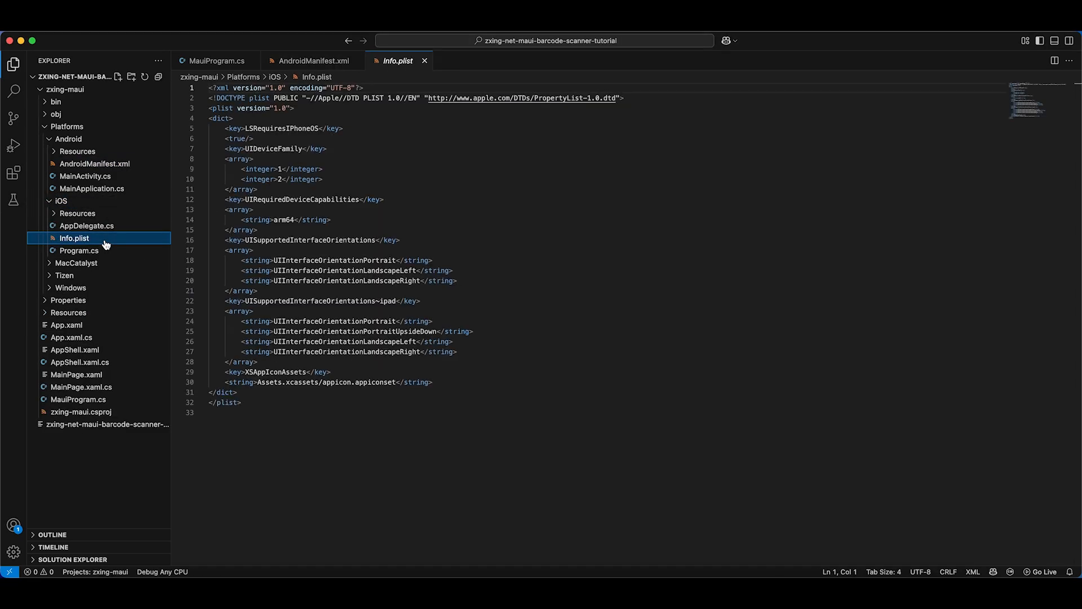
click(433, 381)
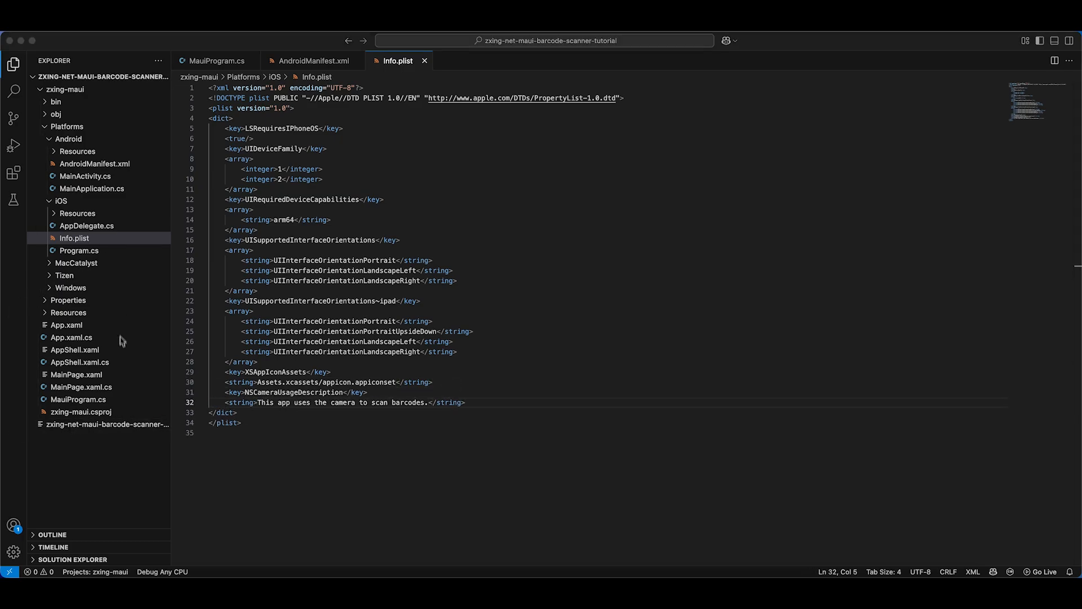
click(77, 374)
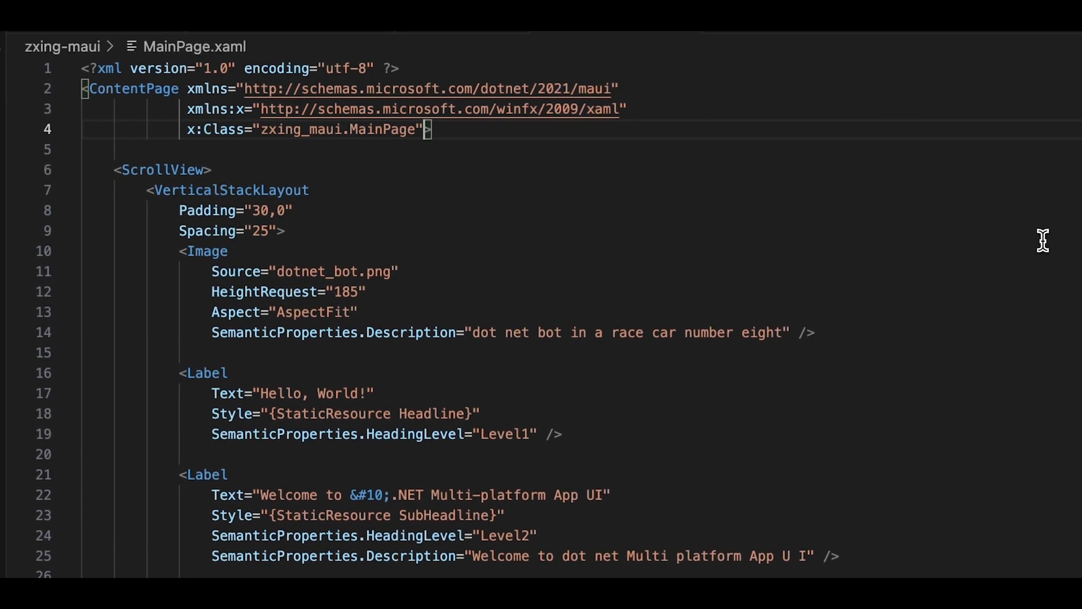
Add the xmlns:zxing ZXing.Net.Maui namespace and replace the ScrollView with CameraBarcodeReaderView
text(xl)
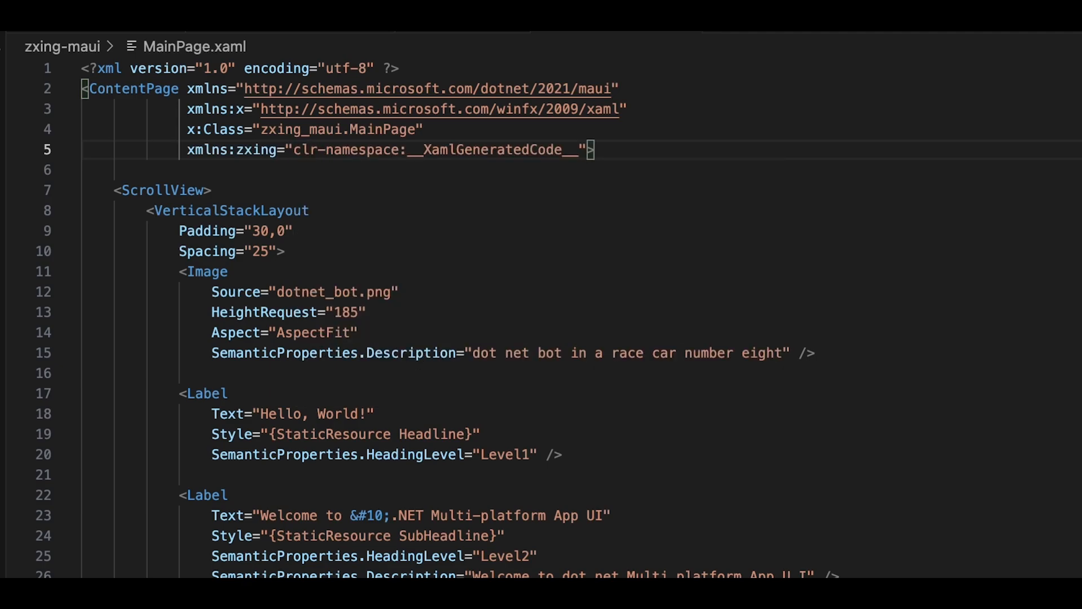
double_click(489, 150)
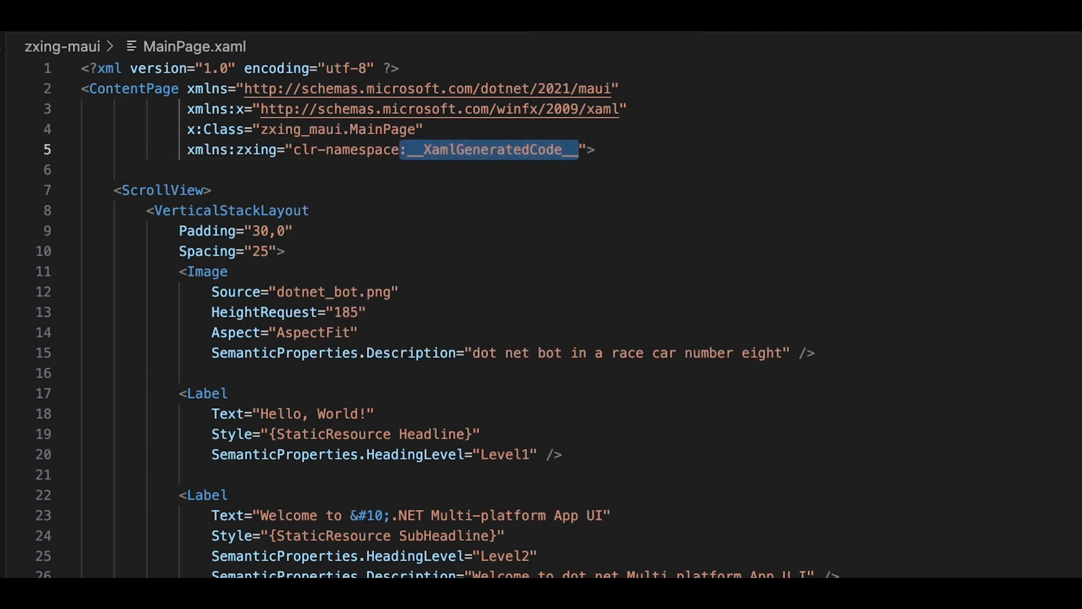
text(ZXing)
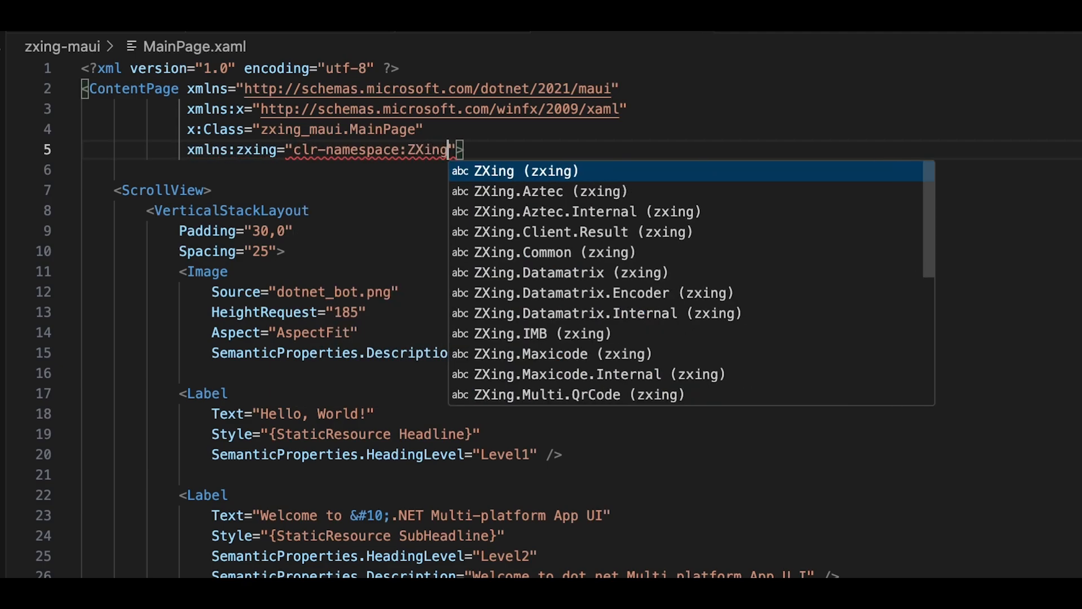
text(.Net.Maui.Controls;assembly)
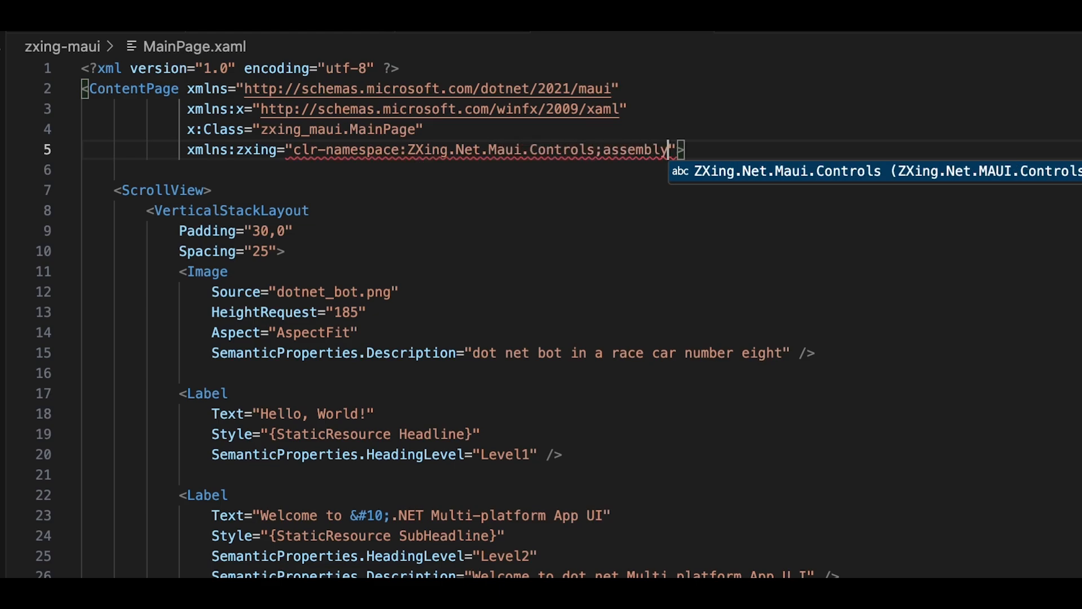
text(ZXing.Net.Maui.Controls)
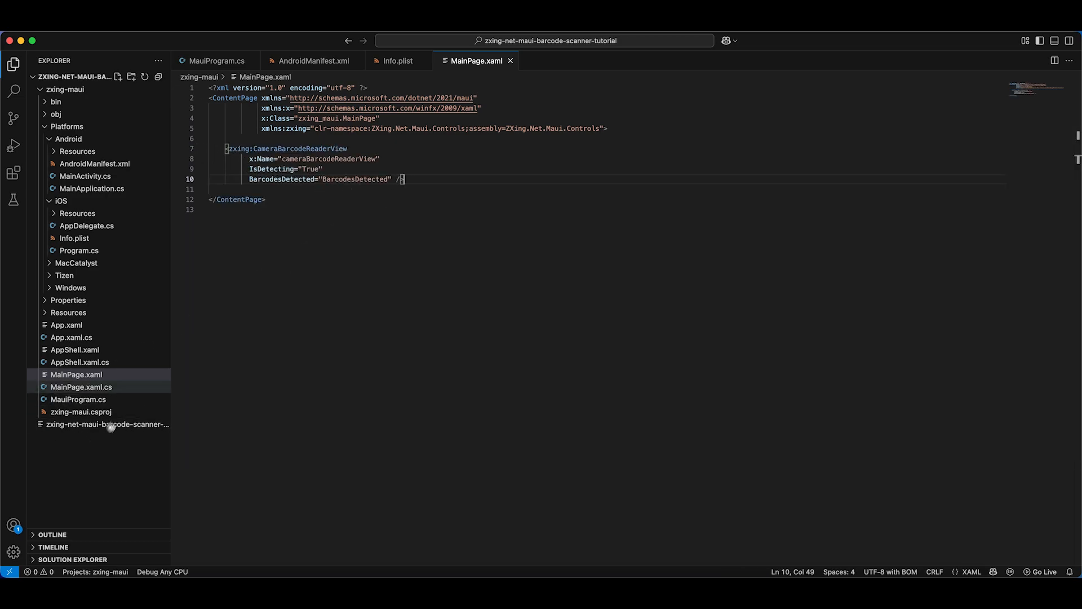
click(81, 387)
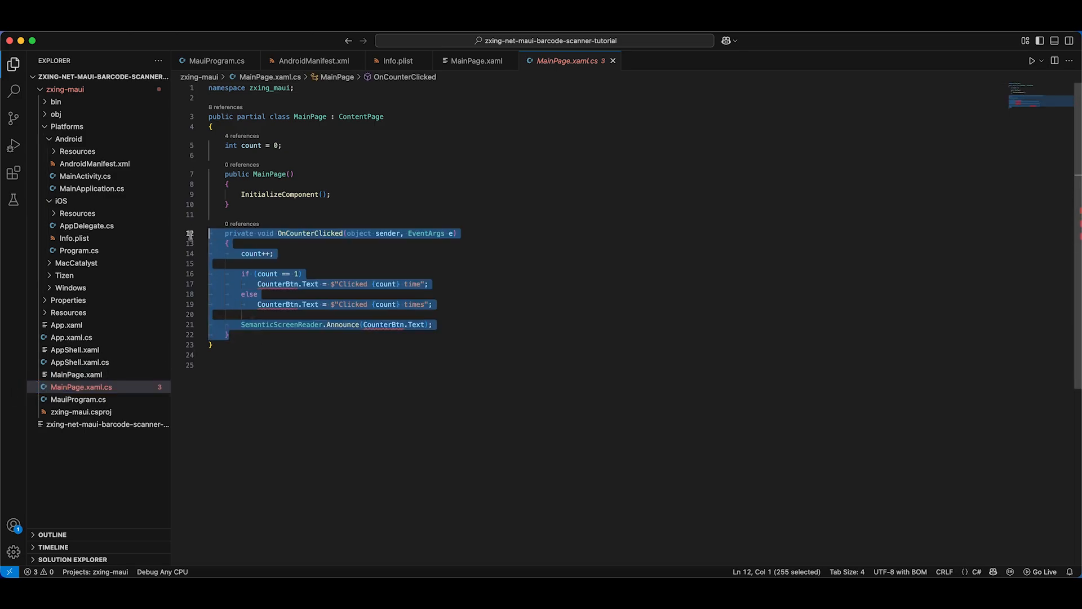
Remove OnCounterClicked and set reader Options to Ean13 format, AutoRotate and Multiple true
key(Delete)
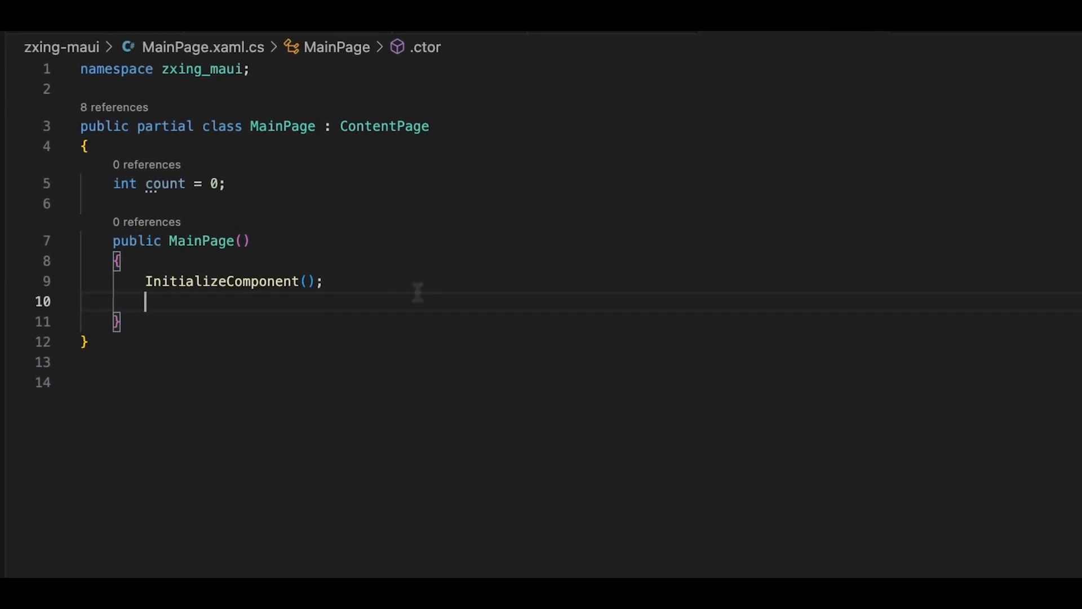
text(cameraBarcodeReaderView.O)
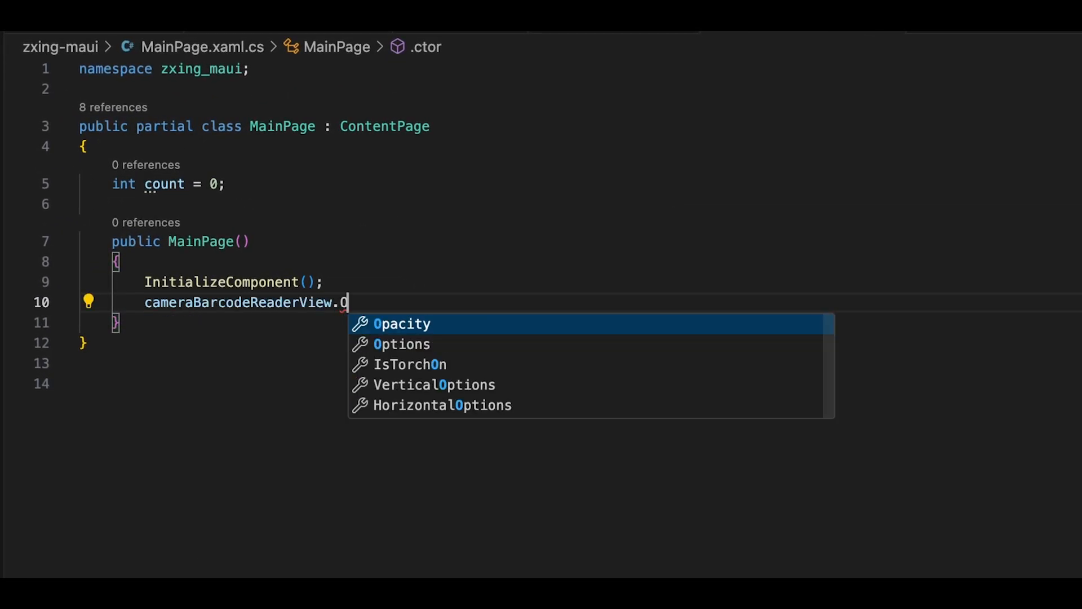
text(ptions)
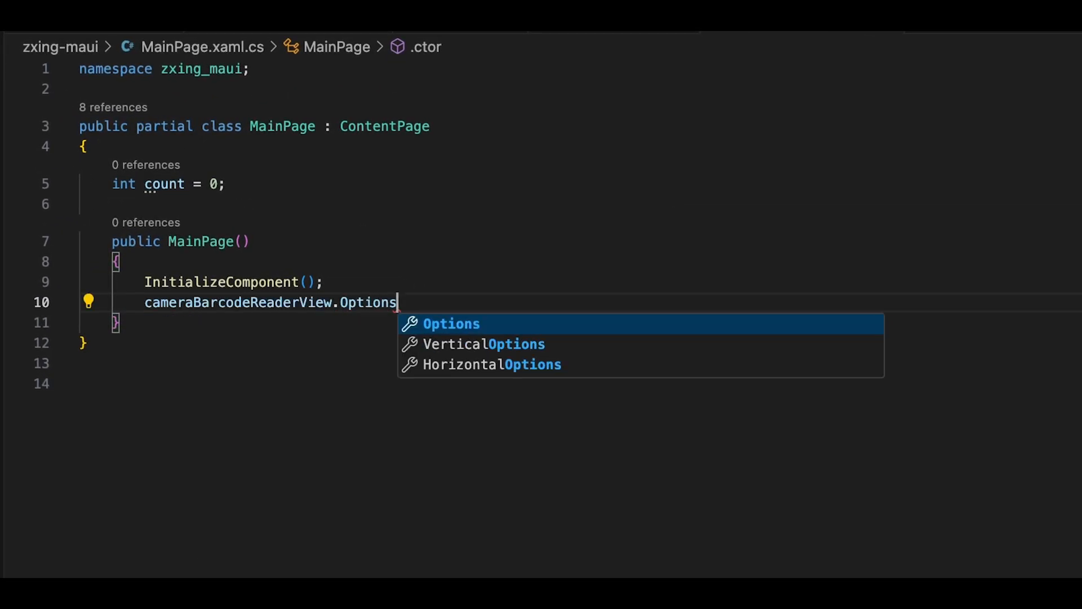
text(= new ZXing.Net.)
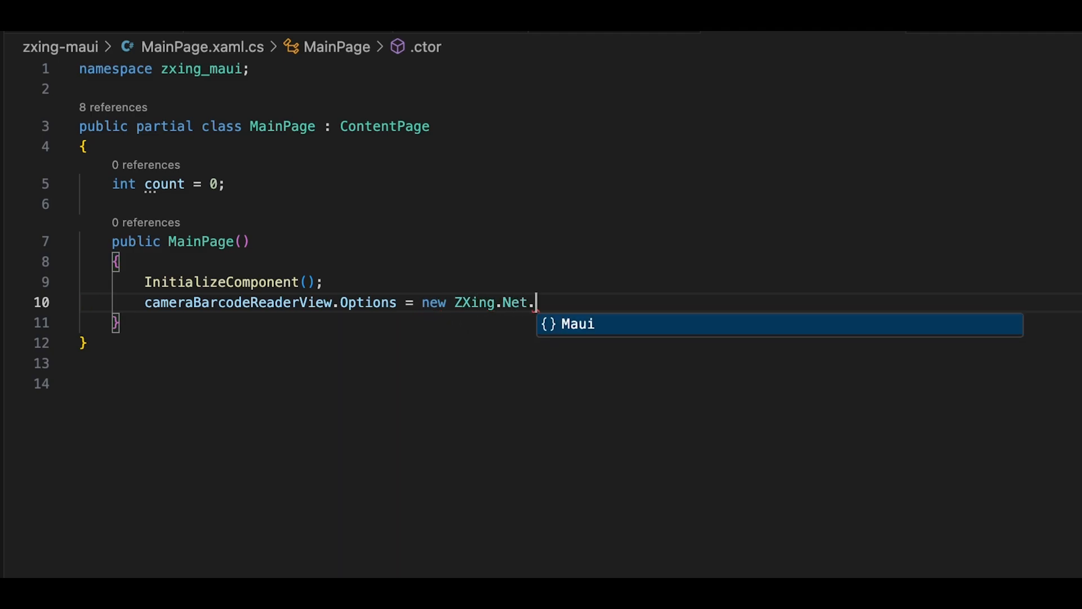
text(Maui.BarcodeReaderOptions)
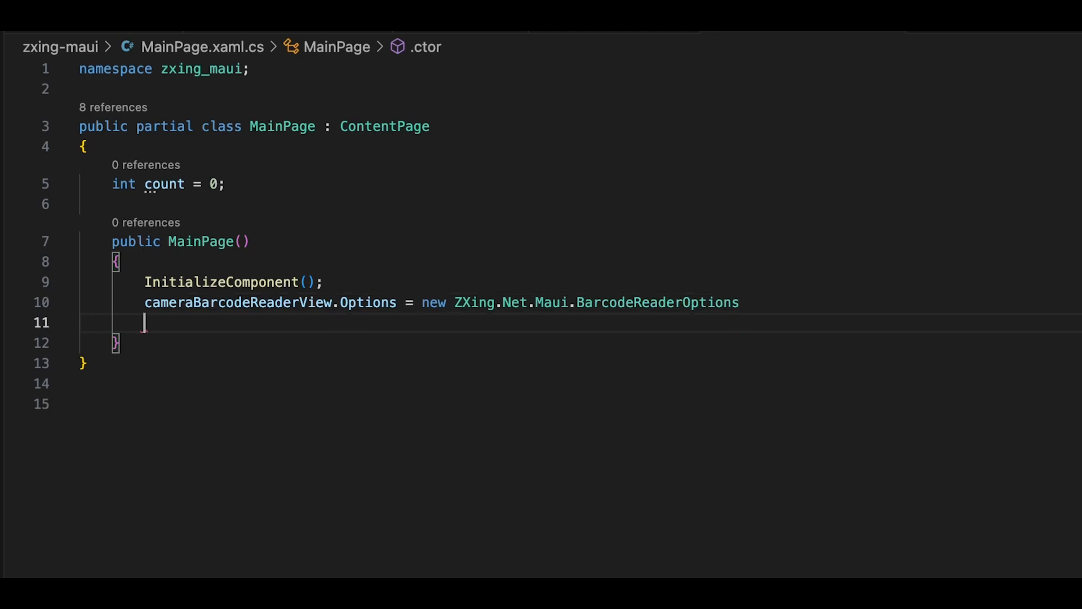
text(Format)
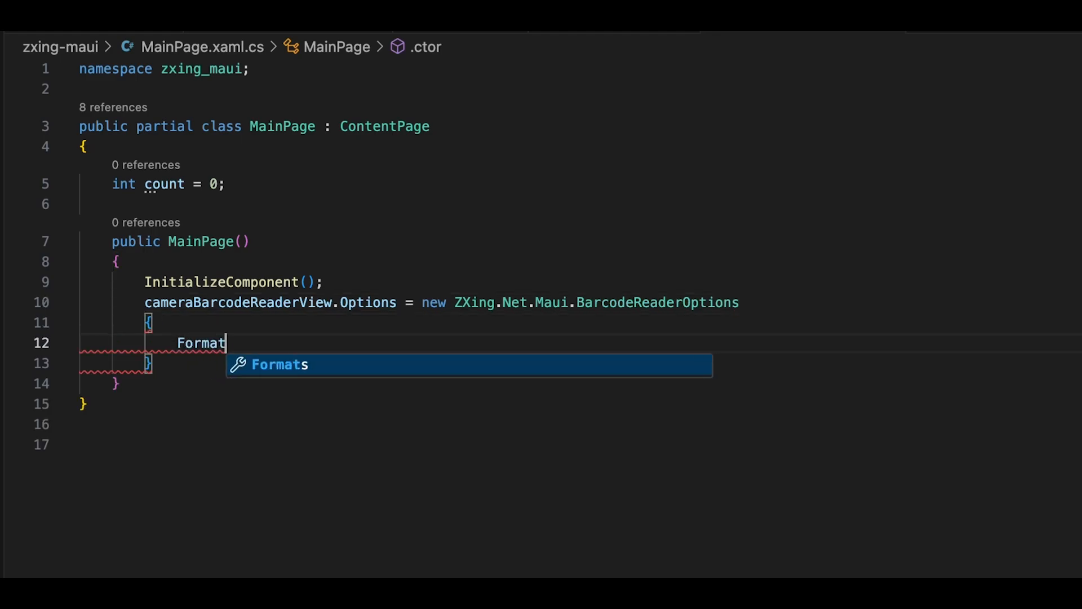
text(s = ZXing.)
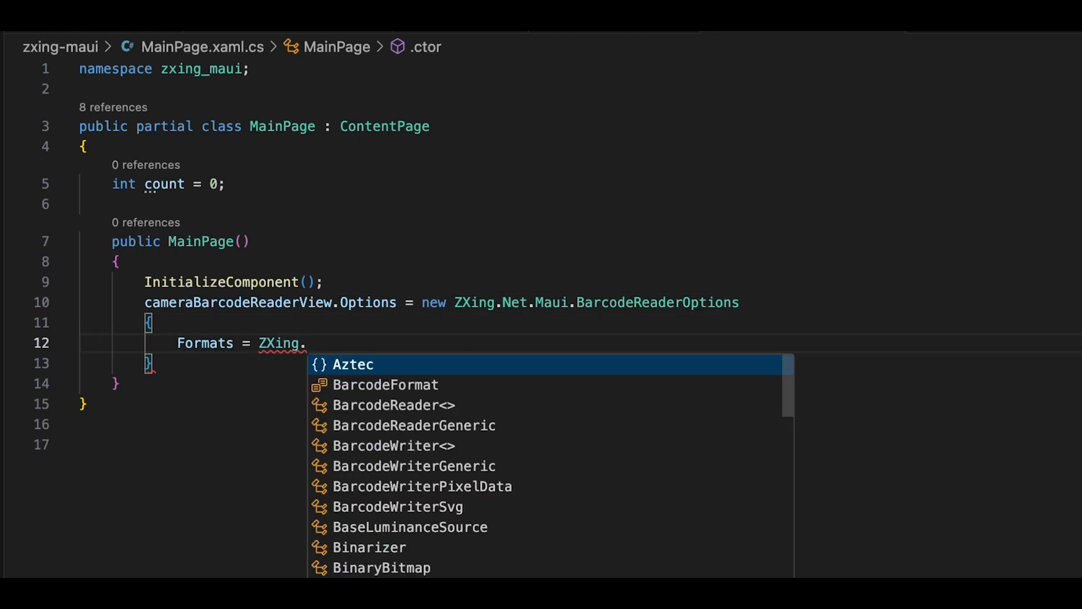
text(Net.Maui.Ba)
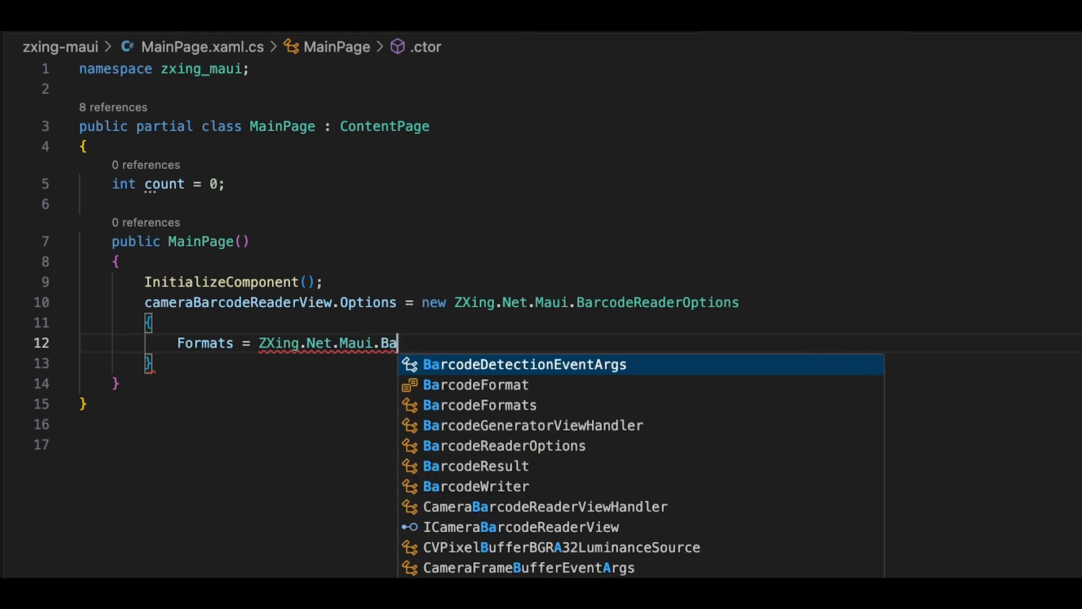
text(BarcodeFormat.Ean13,)
text(AutoRotate = true,)
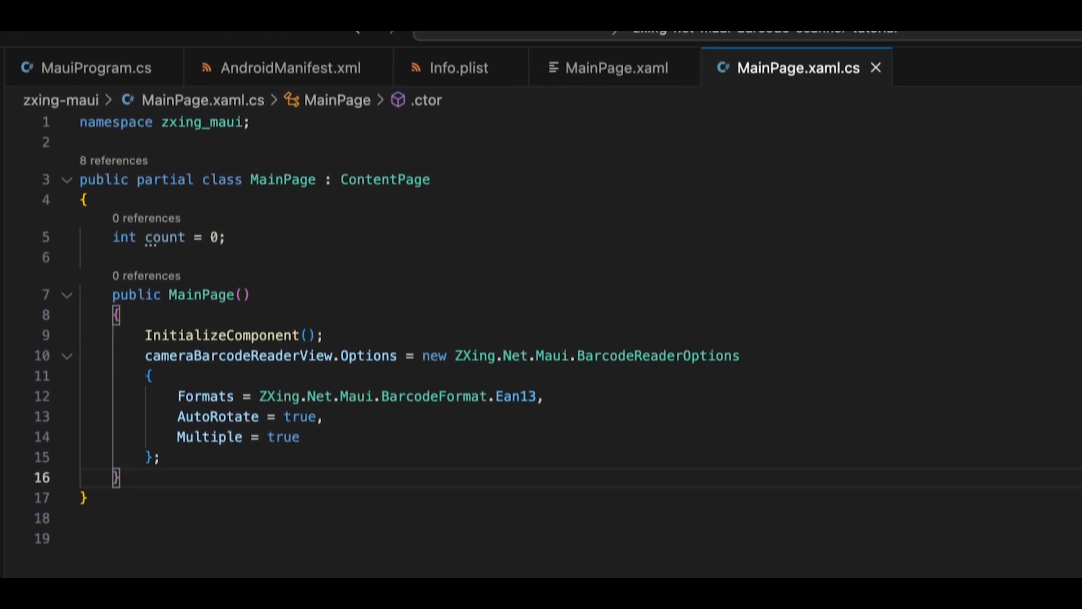
Add lastDetectedBarcode and lastDetectedTime fields and an alerting BarcodesDetected handler skipping one-second repeats
text(s)
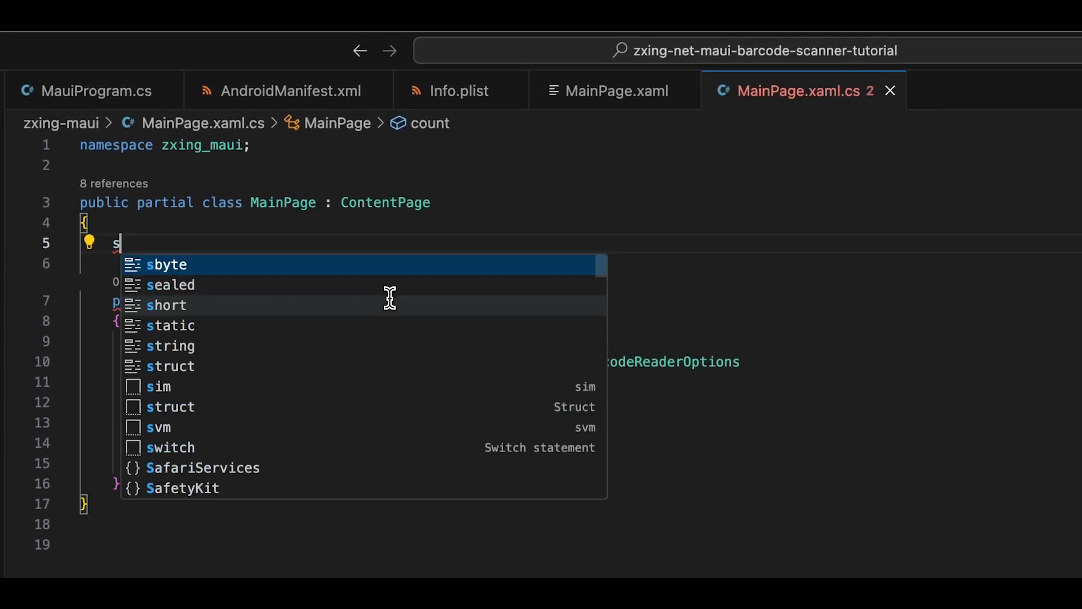
text(tring lastDetected)
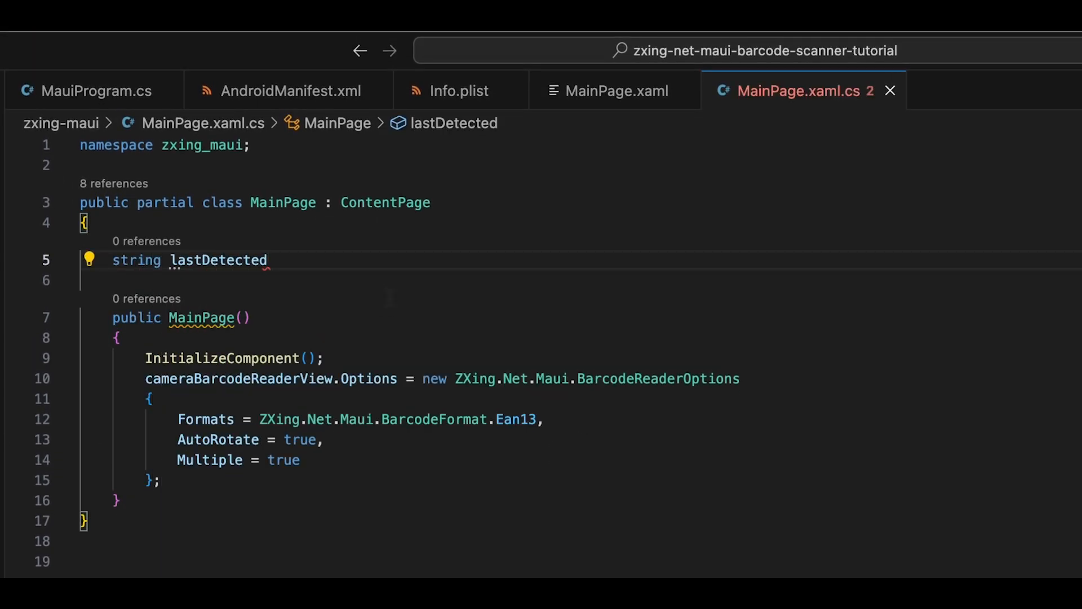
text(Barcode = string.Empty)
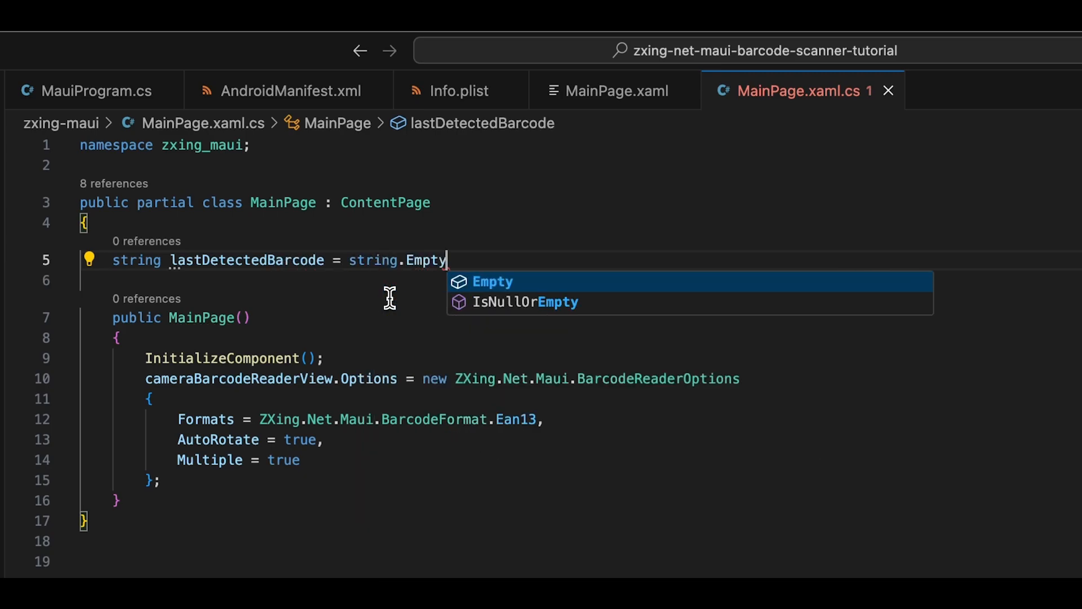
text(;)
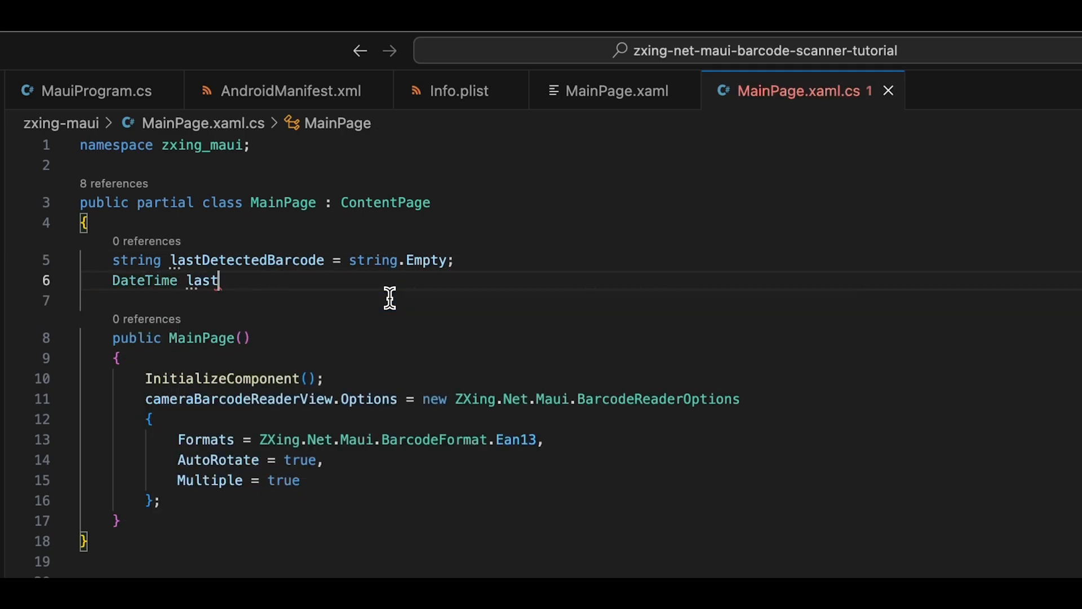
text(DetectedTime = Dat)
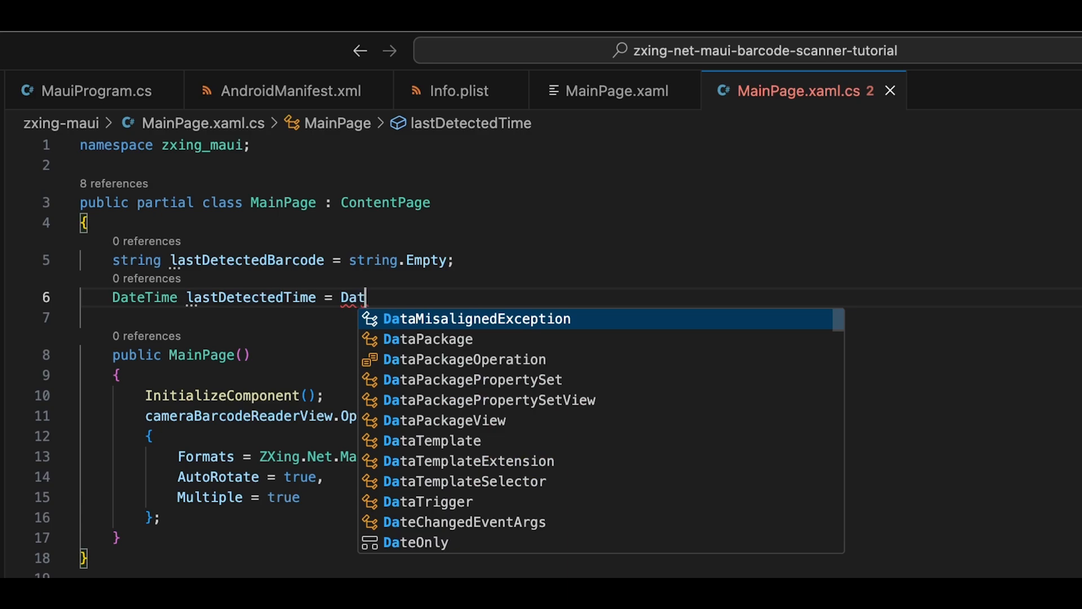
text(Time.MinValue;)
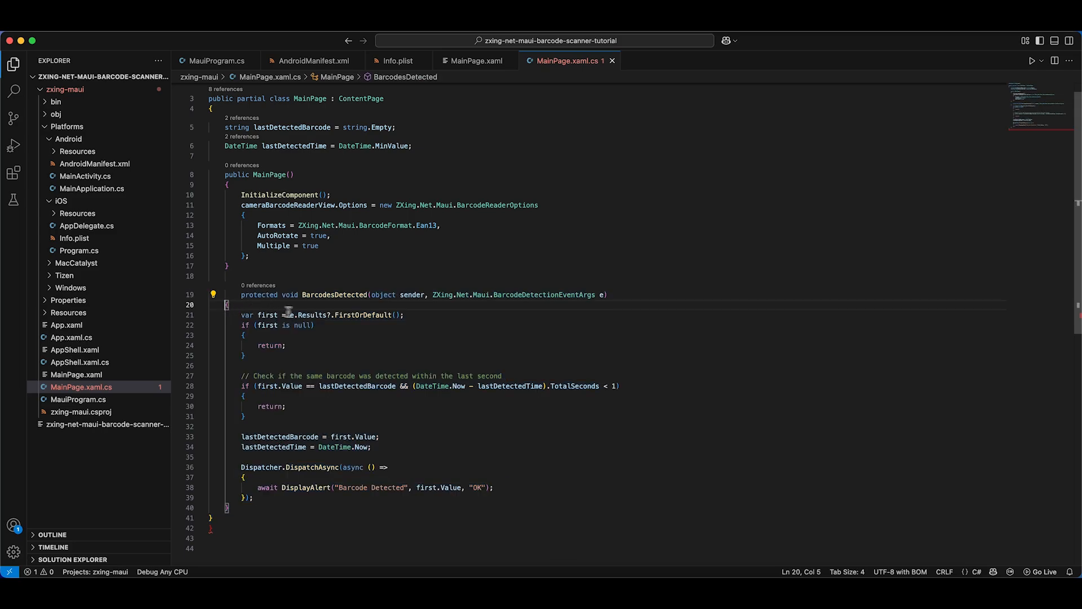
click(251, 387)
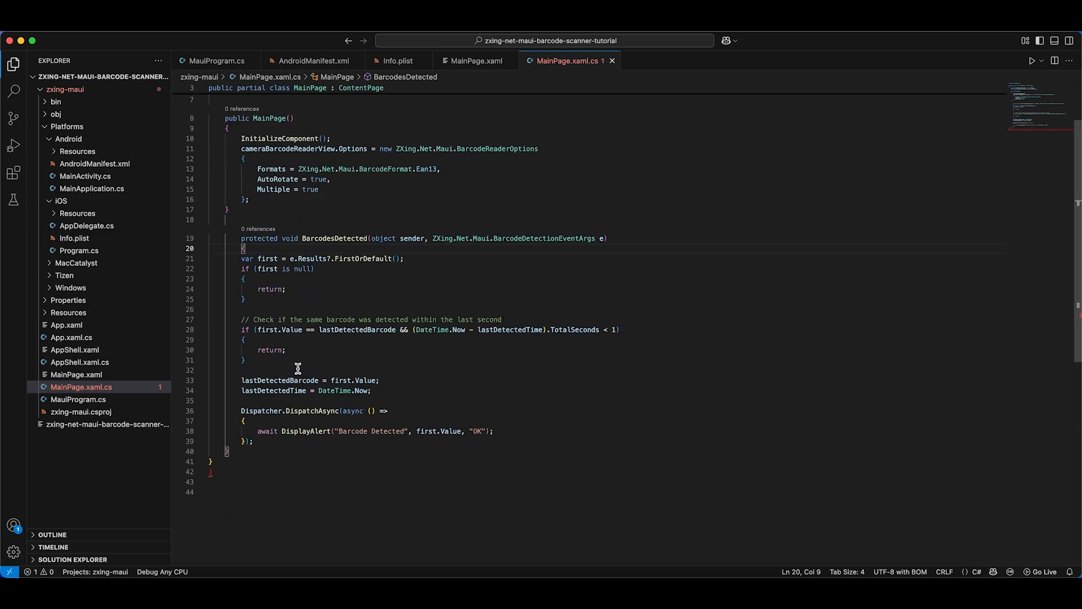
click(222, 471)
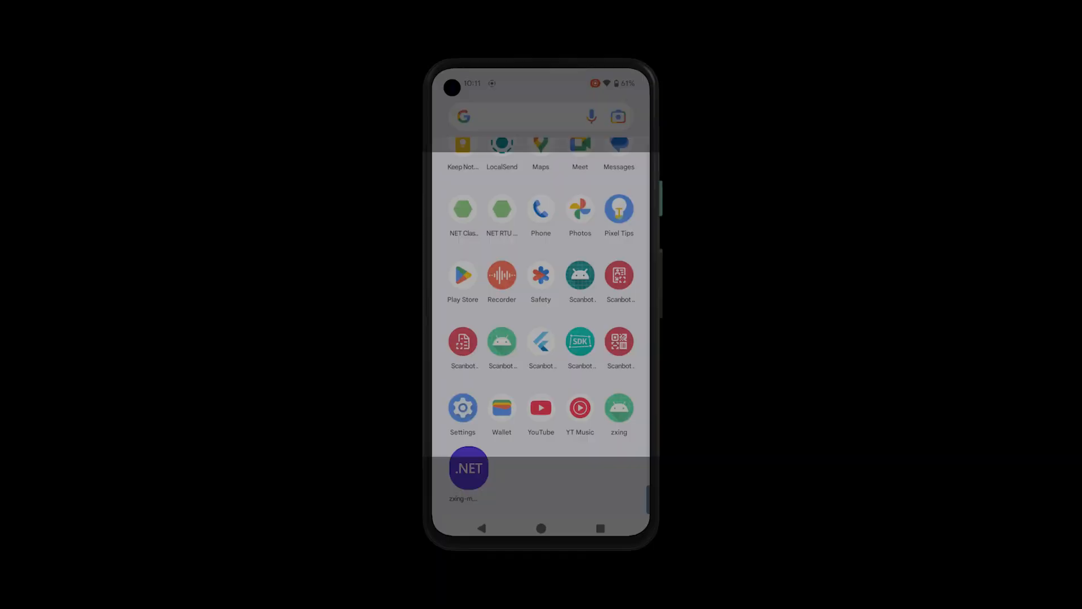
Launch the .NET demo app from the mirrored phone's app drawer
click(469, 468)
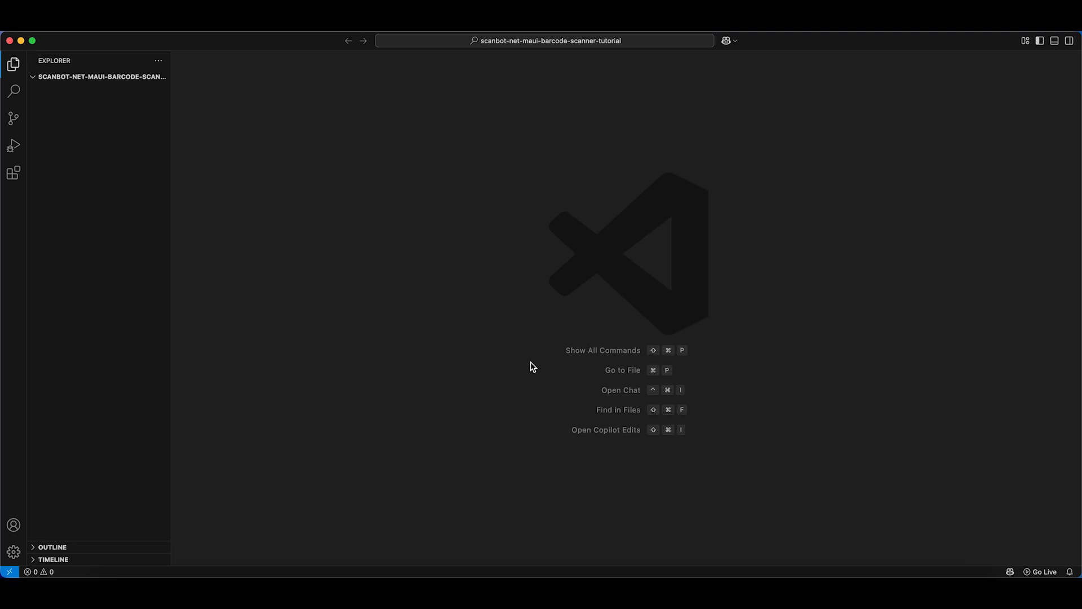
mouse_move(336, 228)
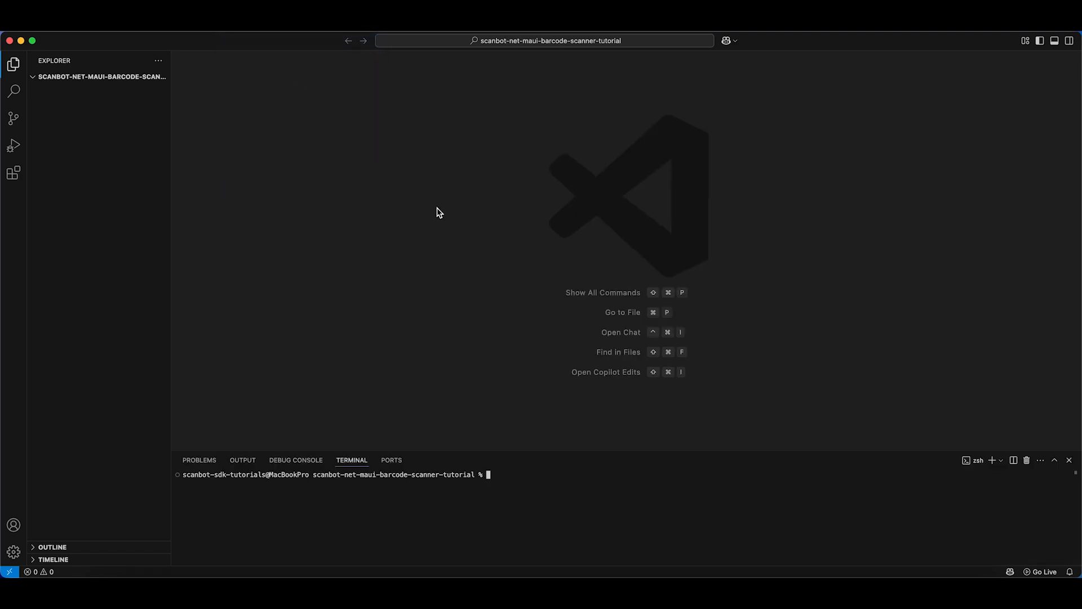
Create a test-maui folder, generate a MAUI app in it, and expand it in Explorer
text(mk)
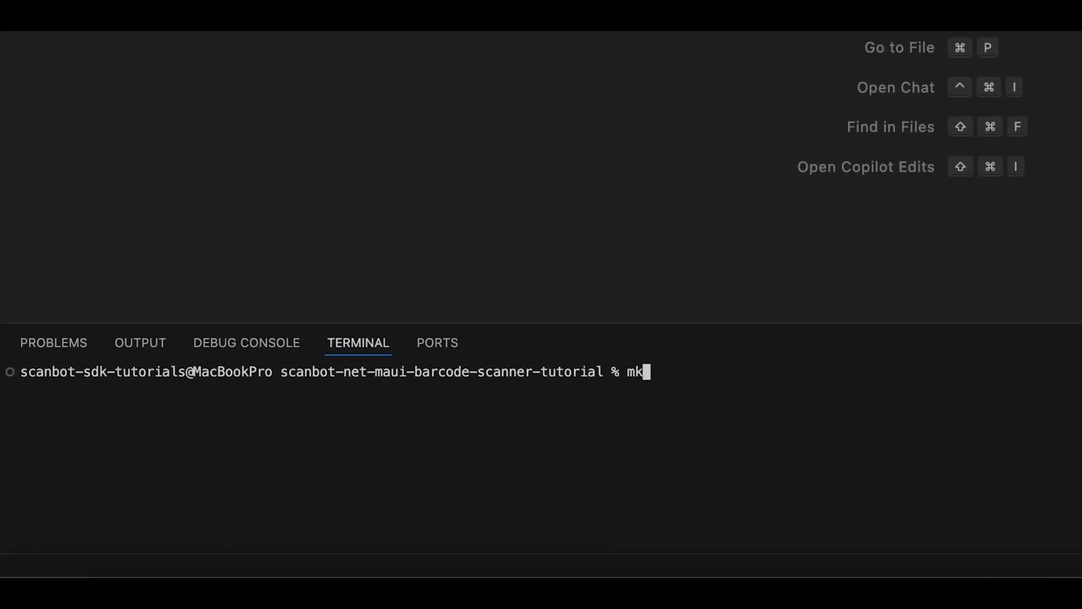
text(dir test-maui)
text(cd test-maui)
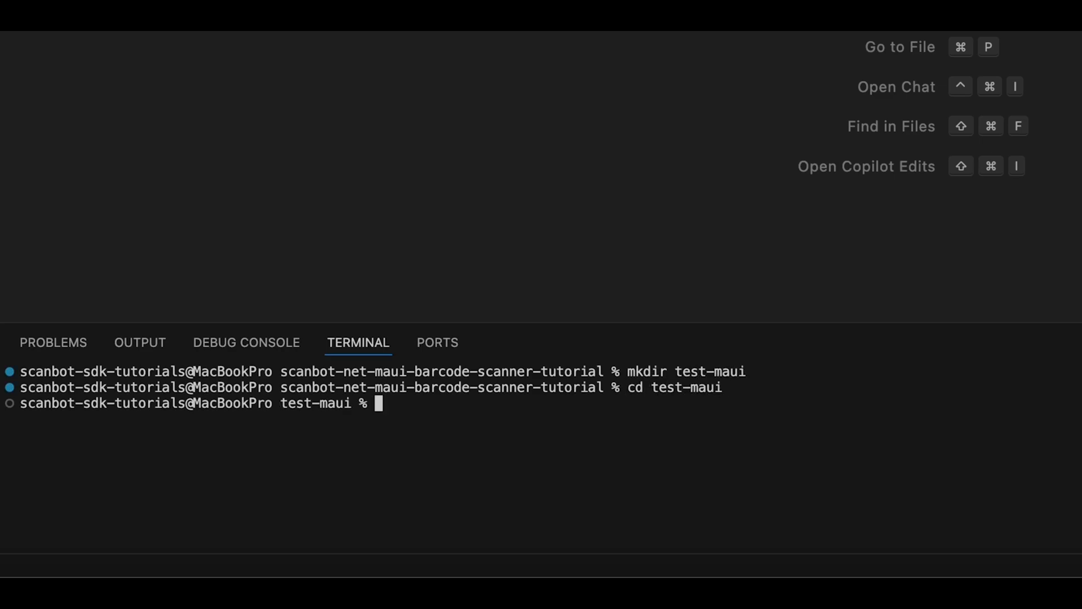
text(dotnet new maui)
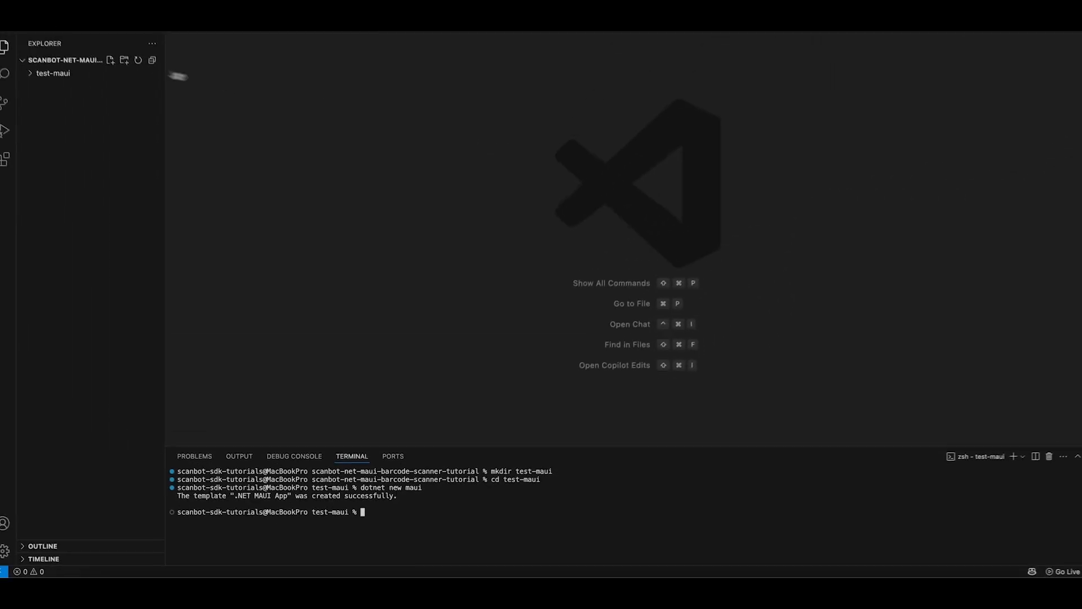
click(53, 73)
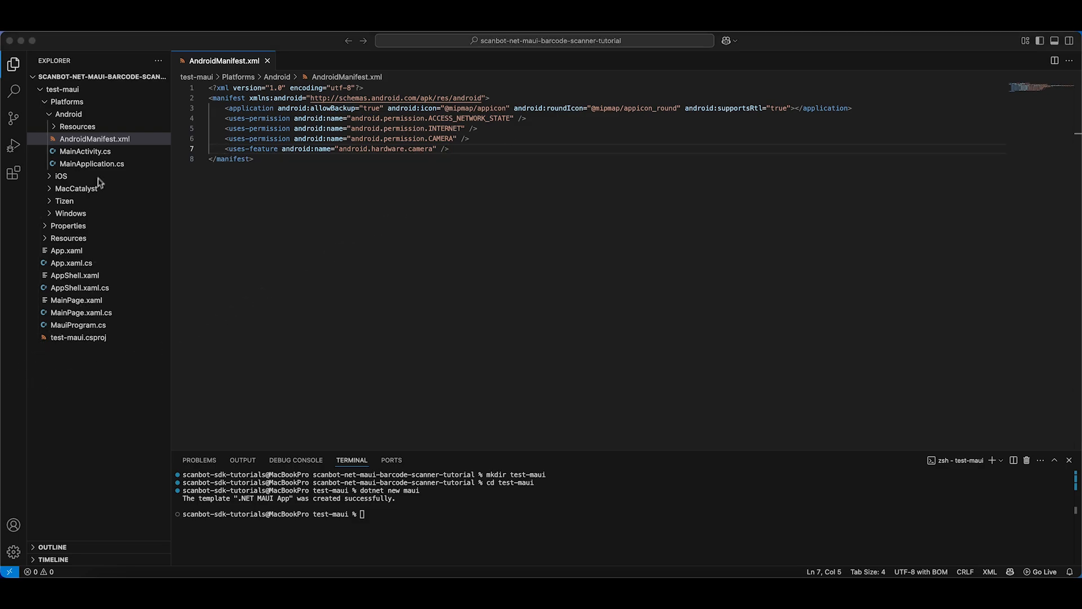
Add camera permission to the Android manifest and 'Please provide camera access' to Info.plist
click(61, 175)
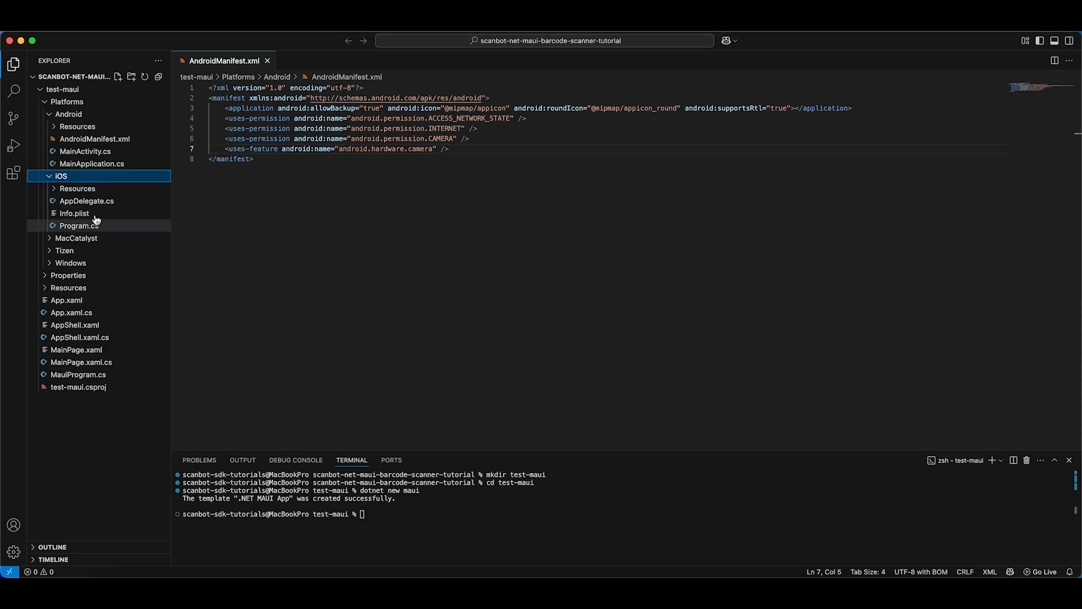
click(74, 213)
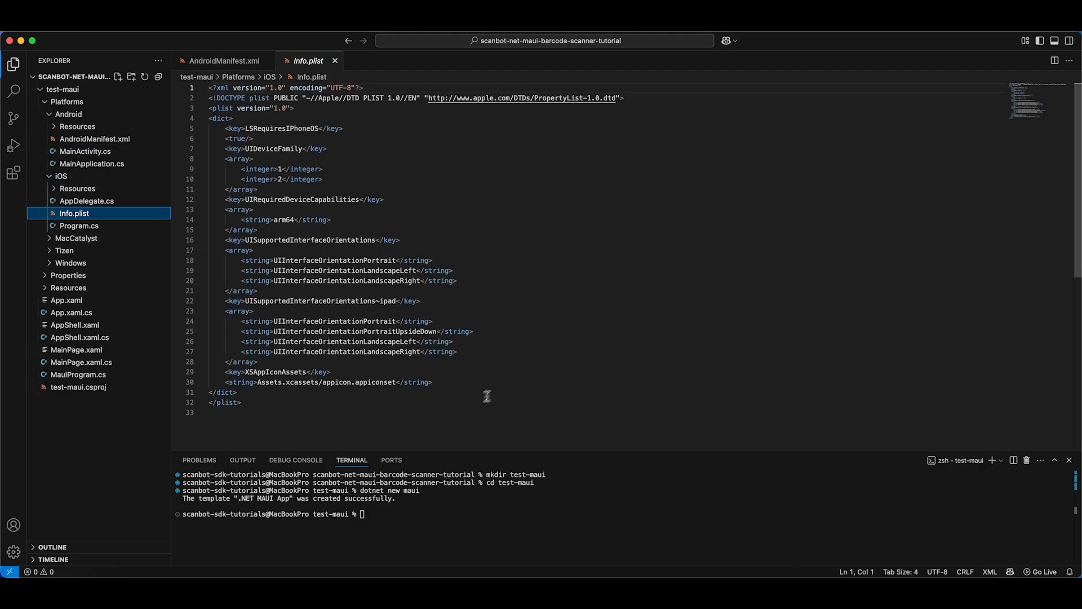
click(434, 382)
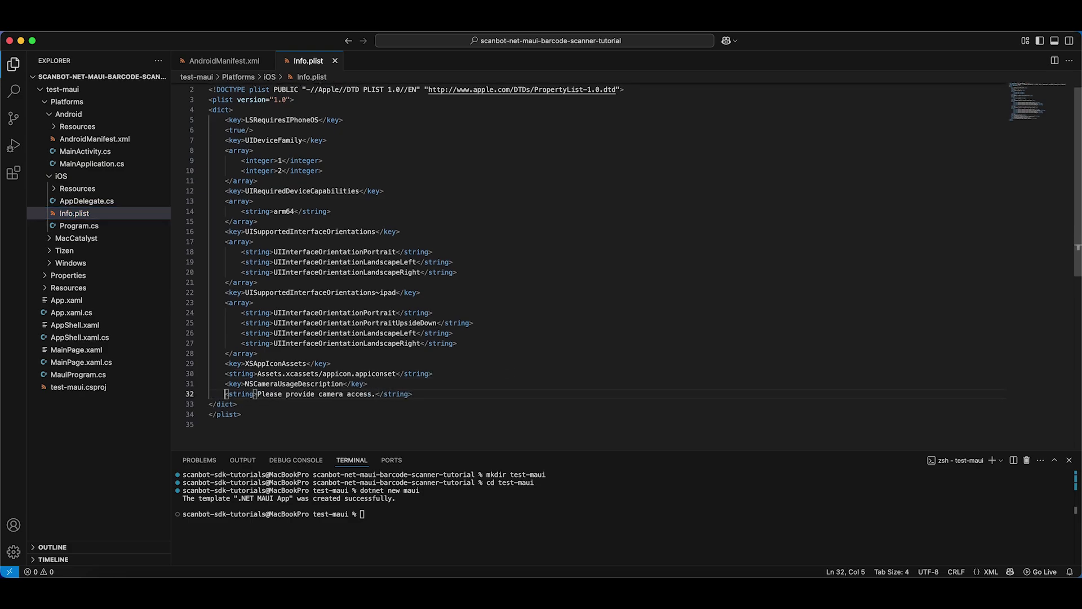
click(78, 387)
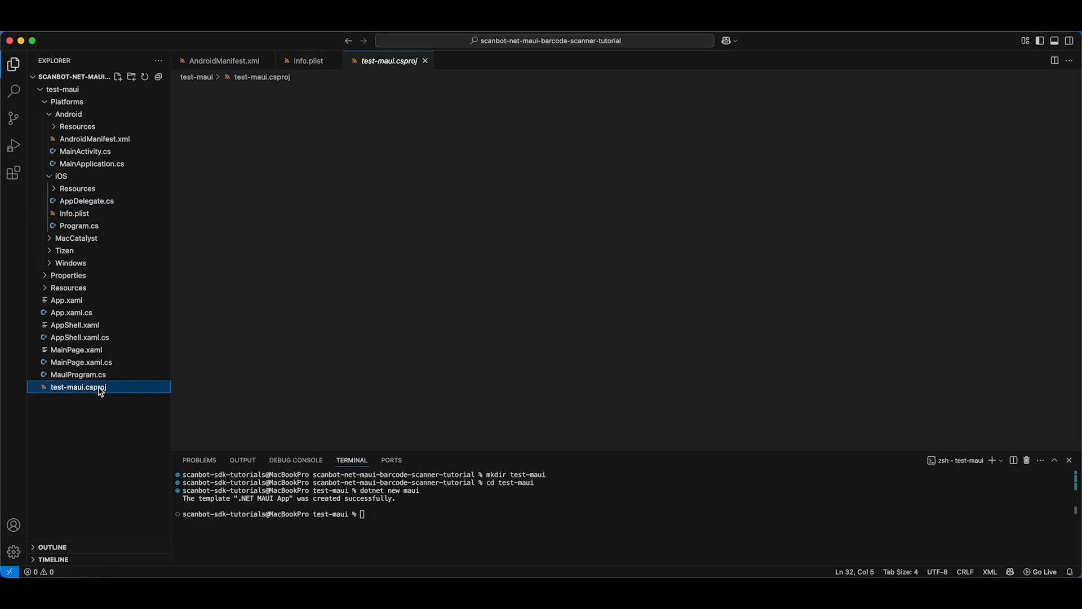
Reference ScanbotBarcodeSDK.MAUI 6.1.0 for iOS and Android, then run dotnet restore
click(78, 387)
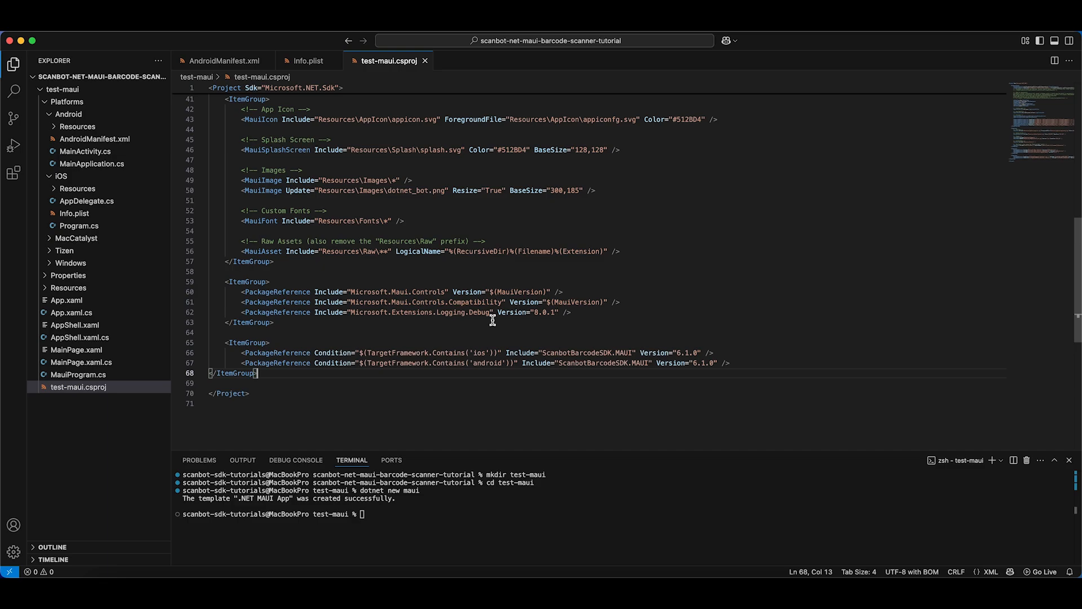
click(211, 373)
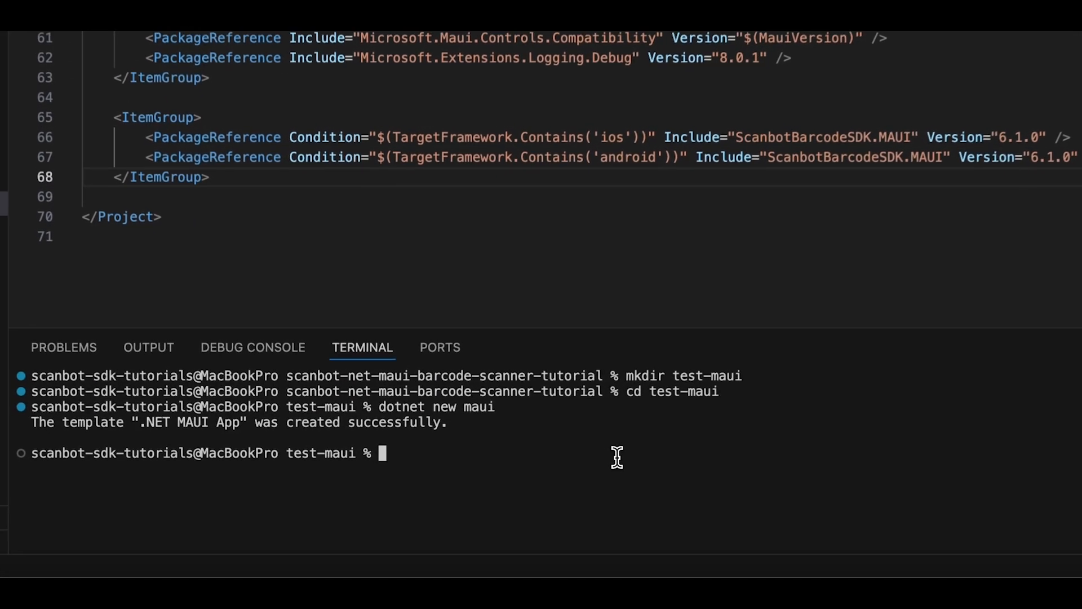
text(dotnet restore)
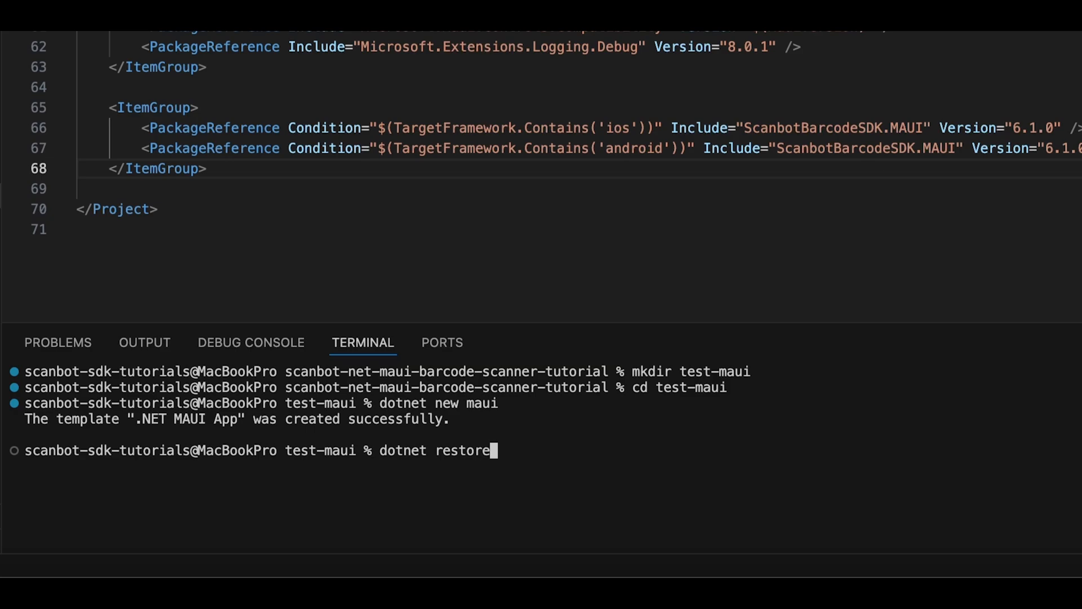
key(Return)
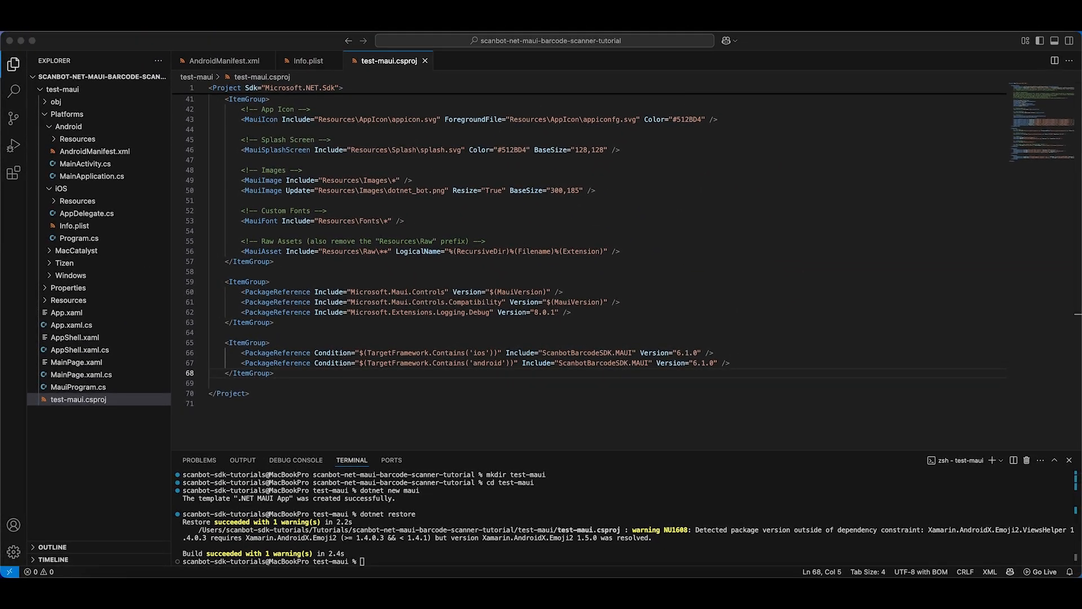
Add a license key constant in MauiProgram.cs and call SBSDKInitializer.Initialize with it
click(78, 387)
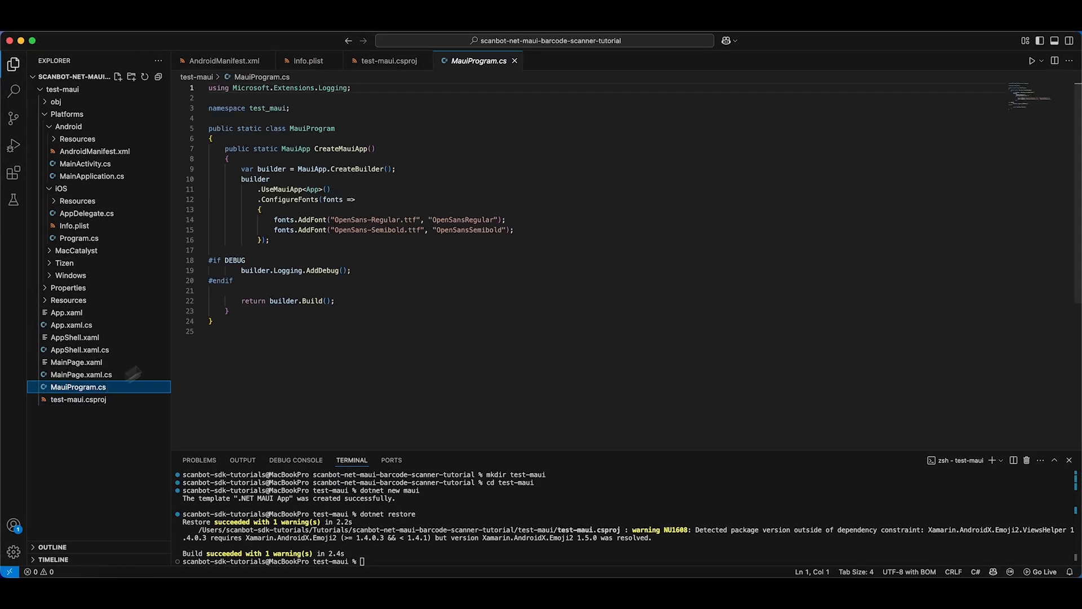
click(352, 88)
text(using ScanbotSDK.MAUI;)
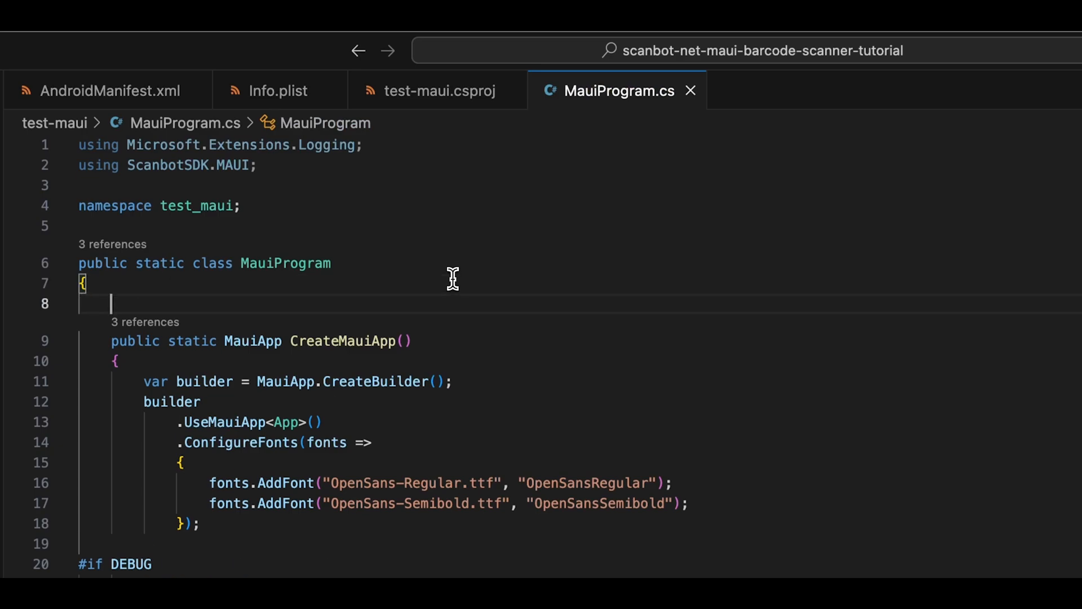
text(public const stri)
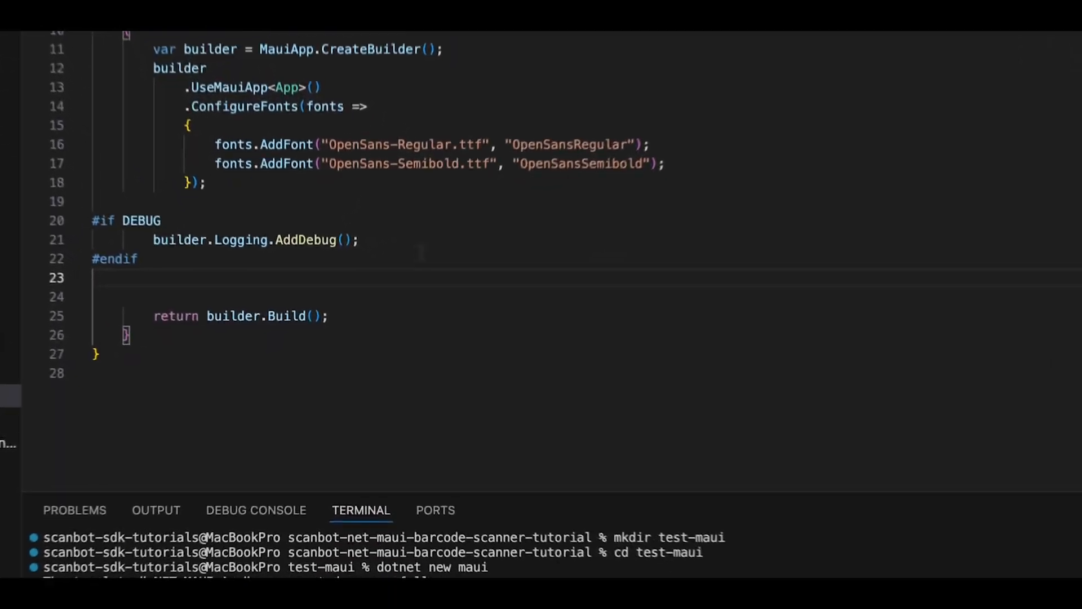
text(SBSDKInitializer)
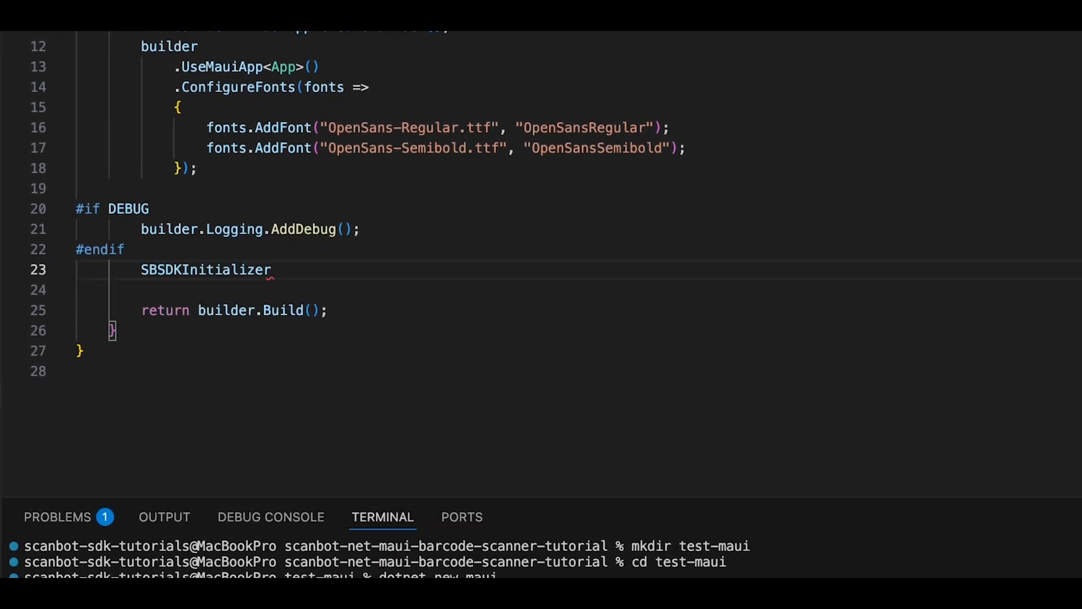
text(.Initialize(LicenseKey, new SBSDKConfiguration)
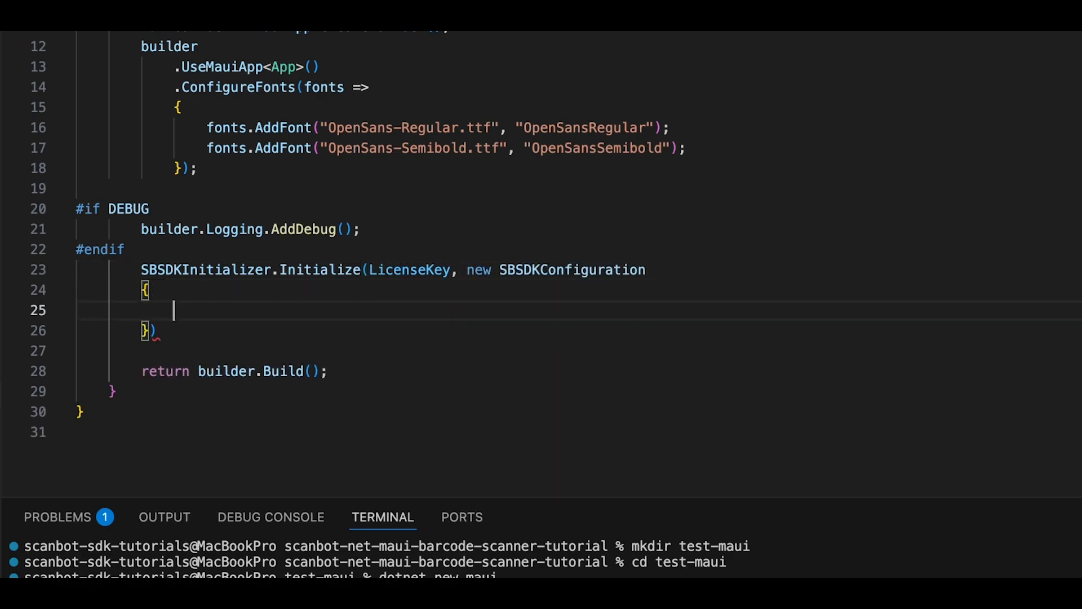
Enable logging and add an ErrorHandler printing the license error status and feature
text(EnableLoggi)
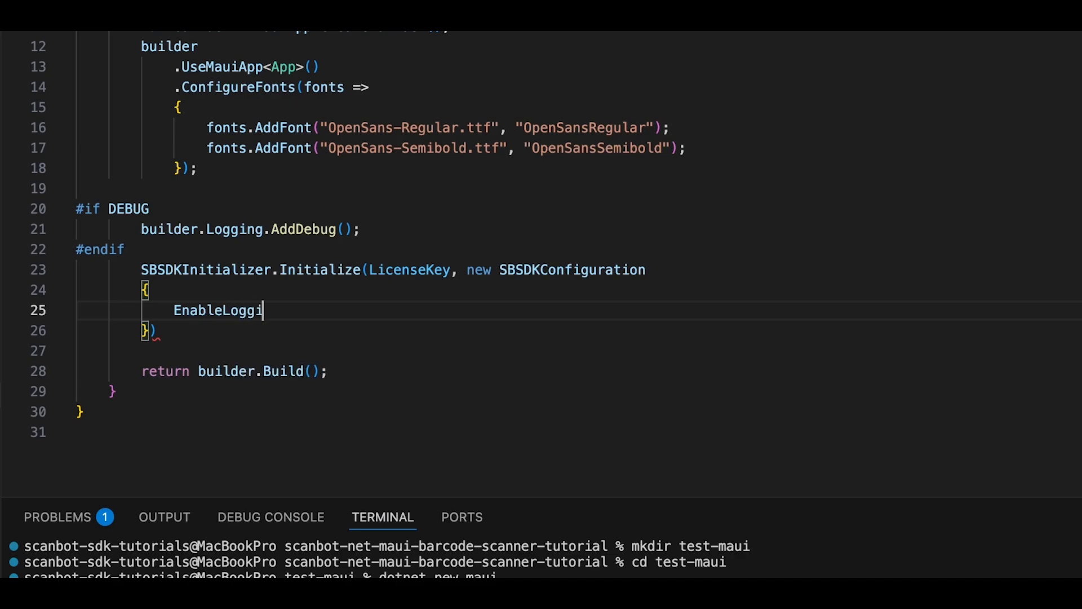
text(ng = true,)
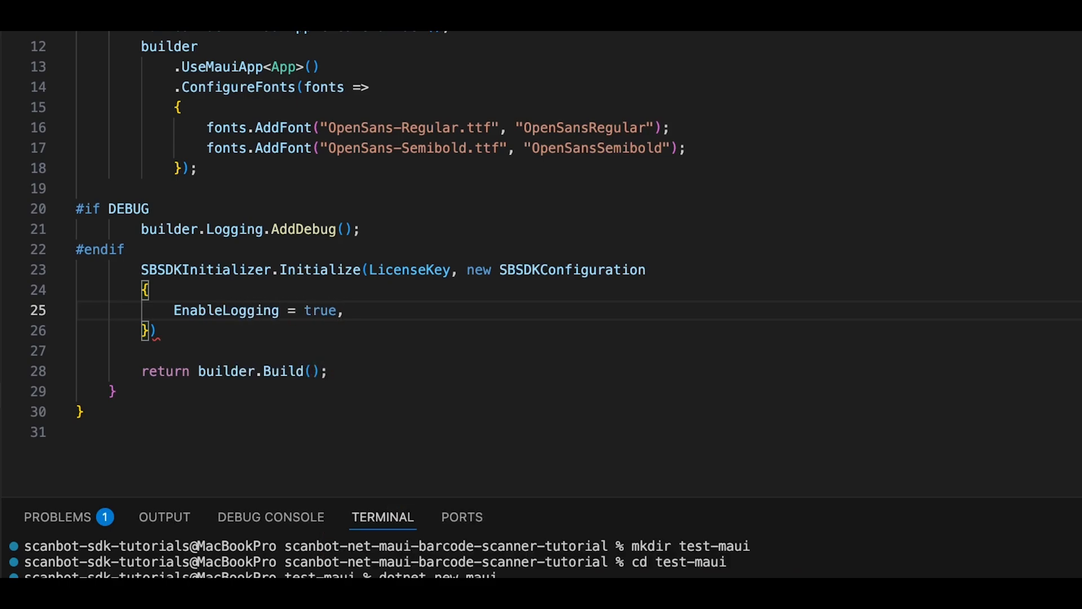
text(ErrorHandler = (status)
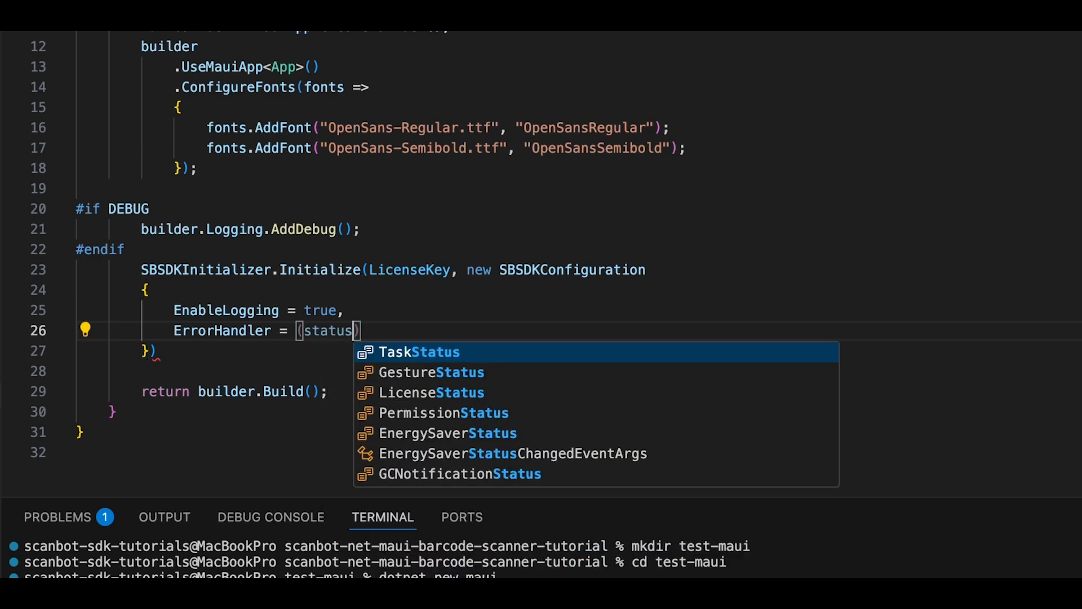
key(Escape)
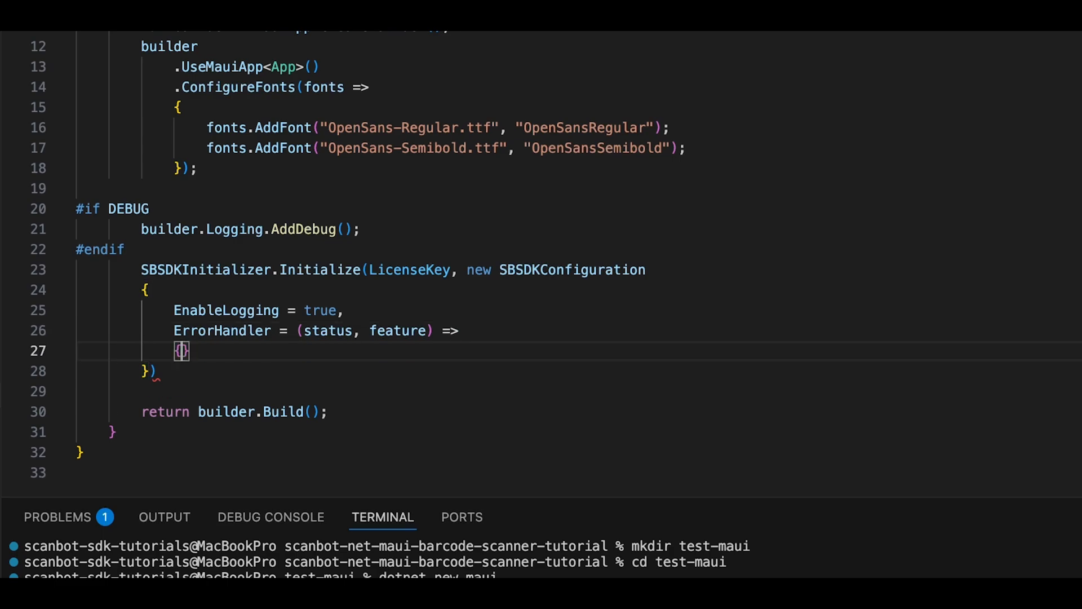
text(Console.WriteLine($"License error)
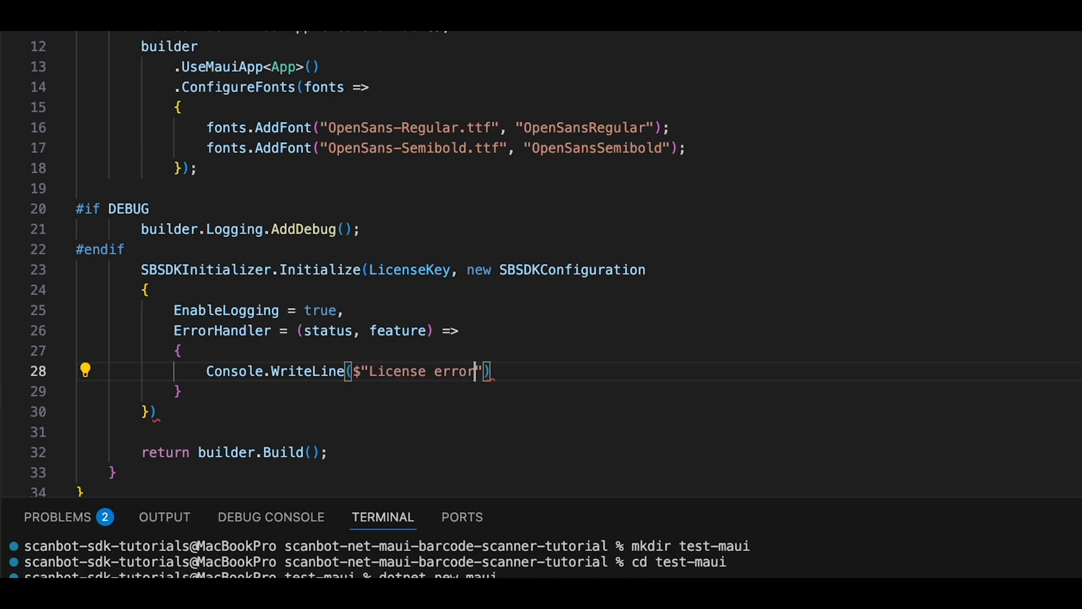
text(: {status},)
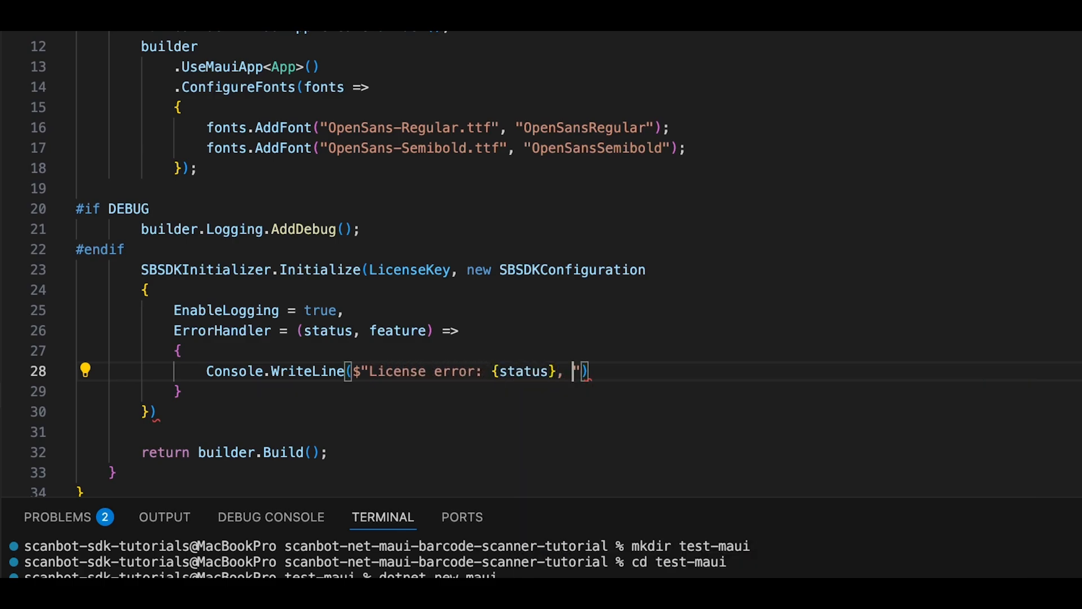
text({feature})
click(608, 412)
text(;)
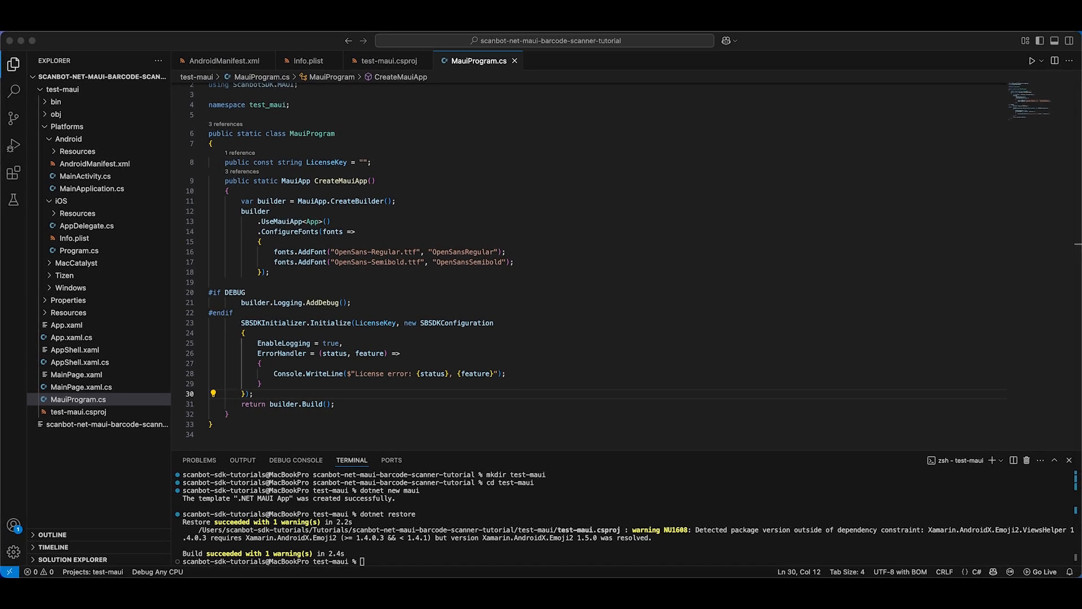
In MainPage.xaml.cs, add 'using ScanbotSDK.MAUI;' and replace the counter handler with async StartBarcodeScanner
click(86, 176)
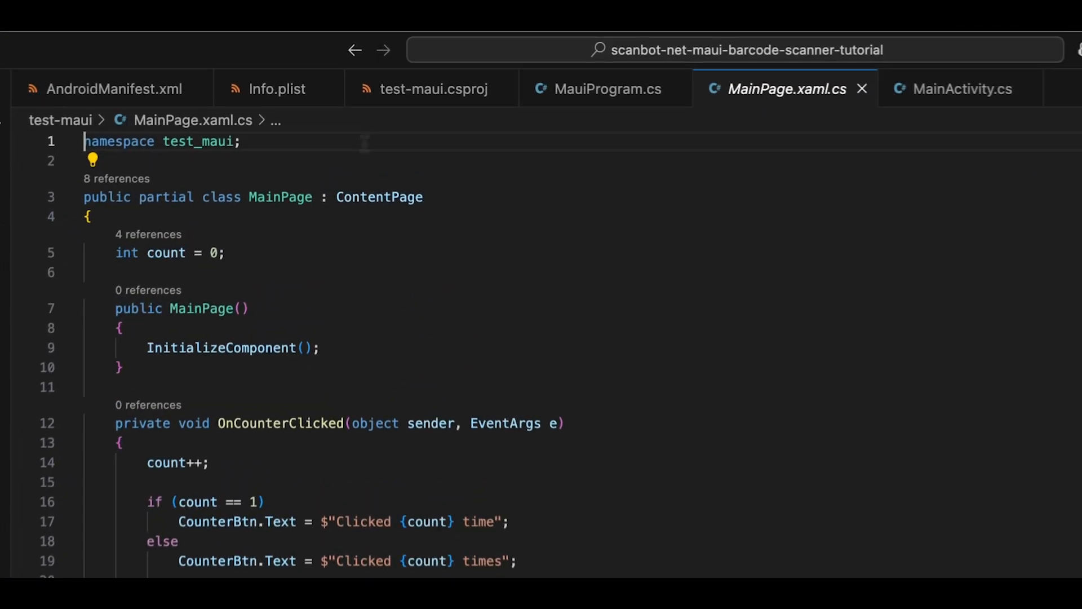
text(using)
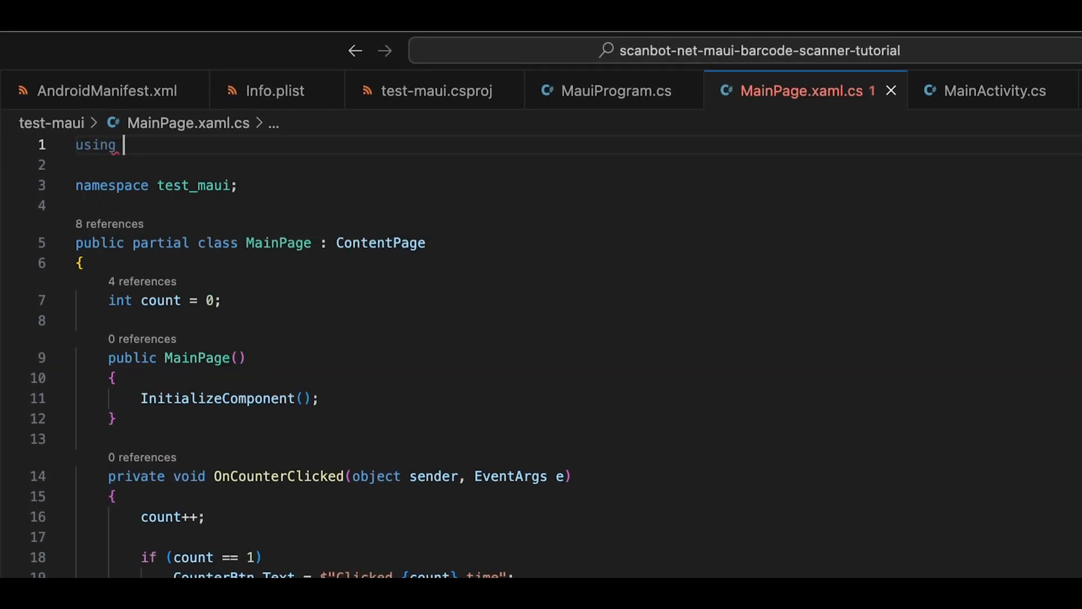
text(ScanbotSDK.MAUI)
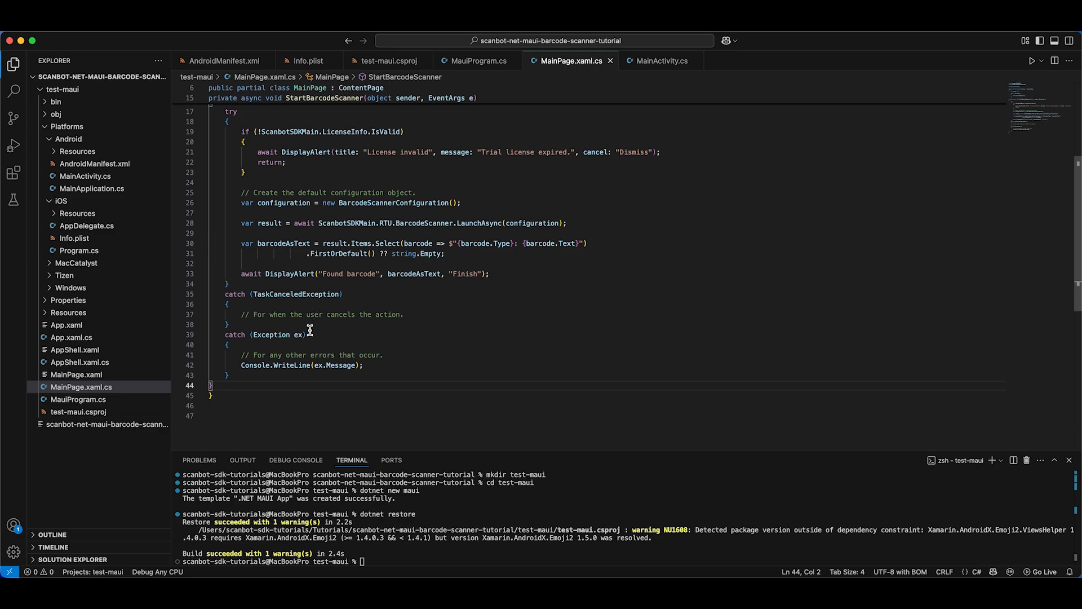
scroll(up, 3)
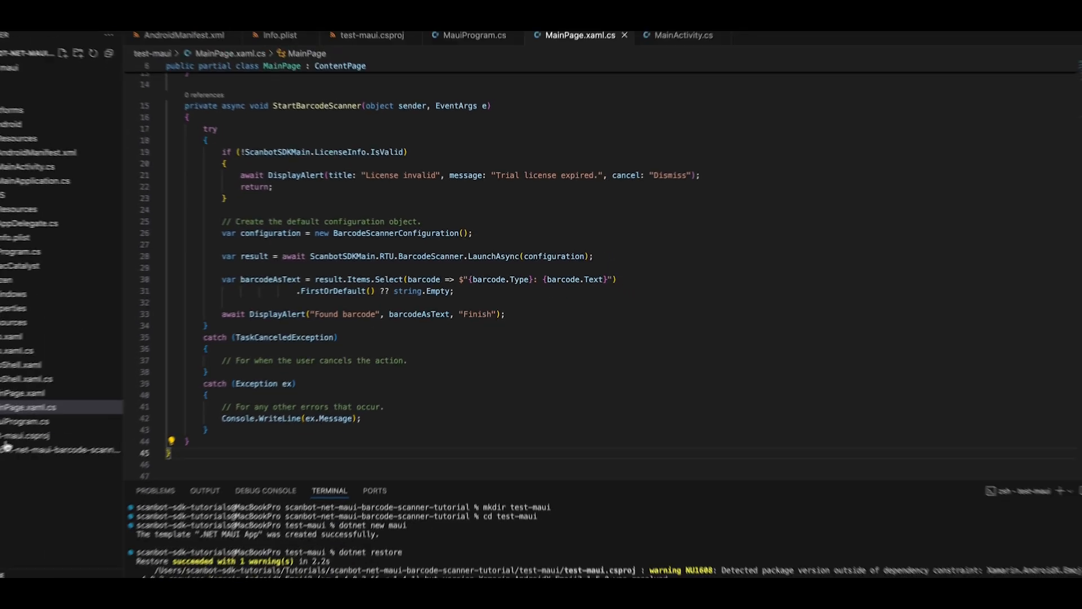
Make the MainPage.xaml button read 'Scan Barcode' with a scanning hint and Clicked='StartBarcodeScanner'
click(76, 375)
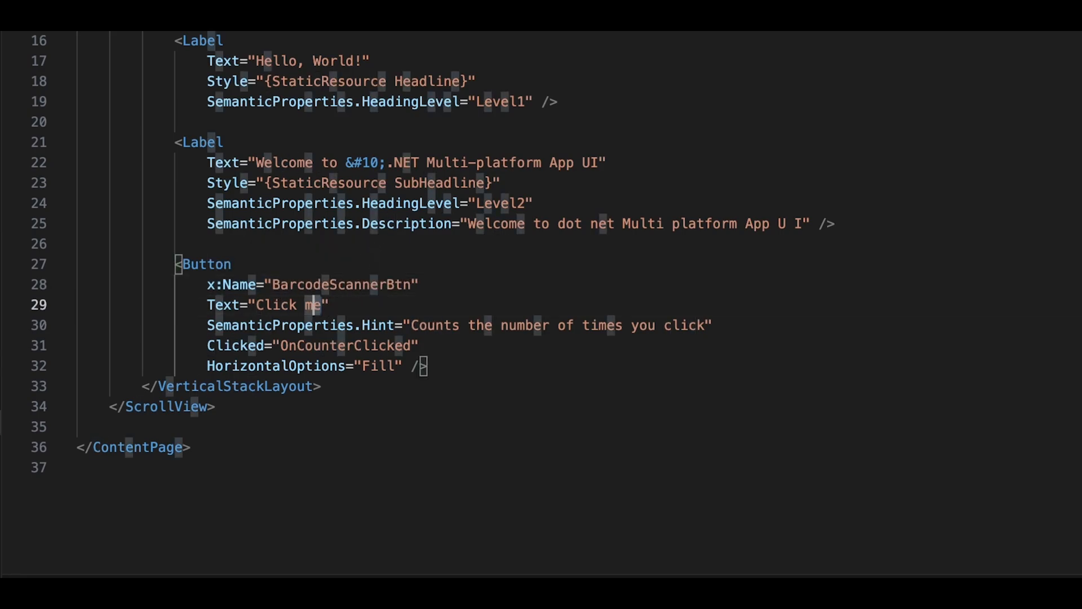
text(Scan Barcode)
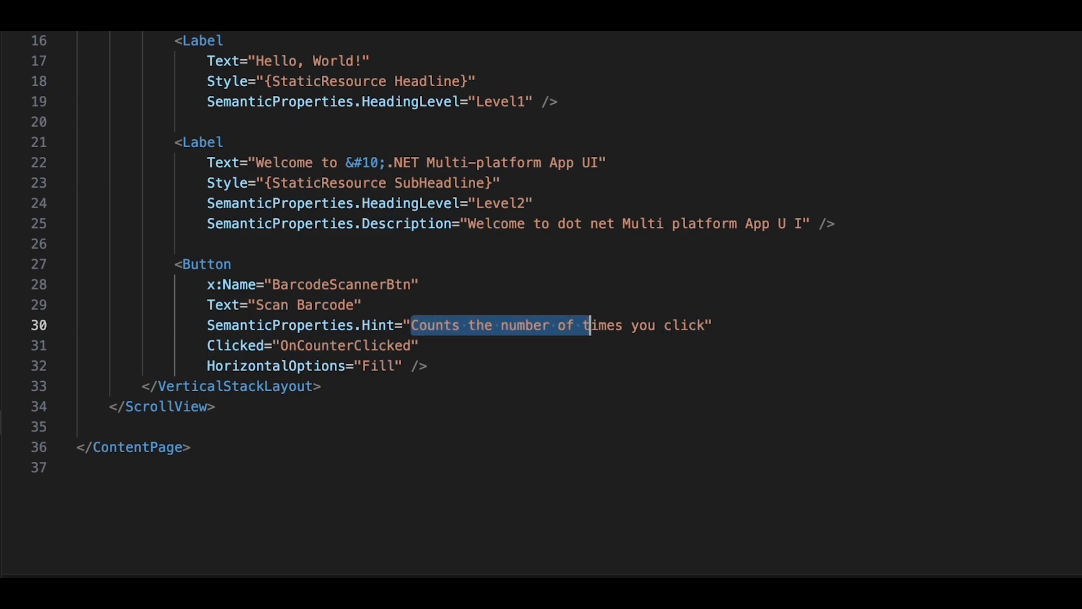
text(Stars)
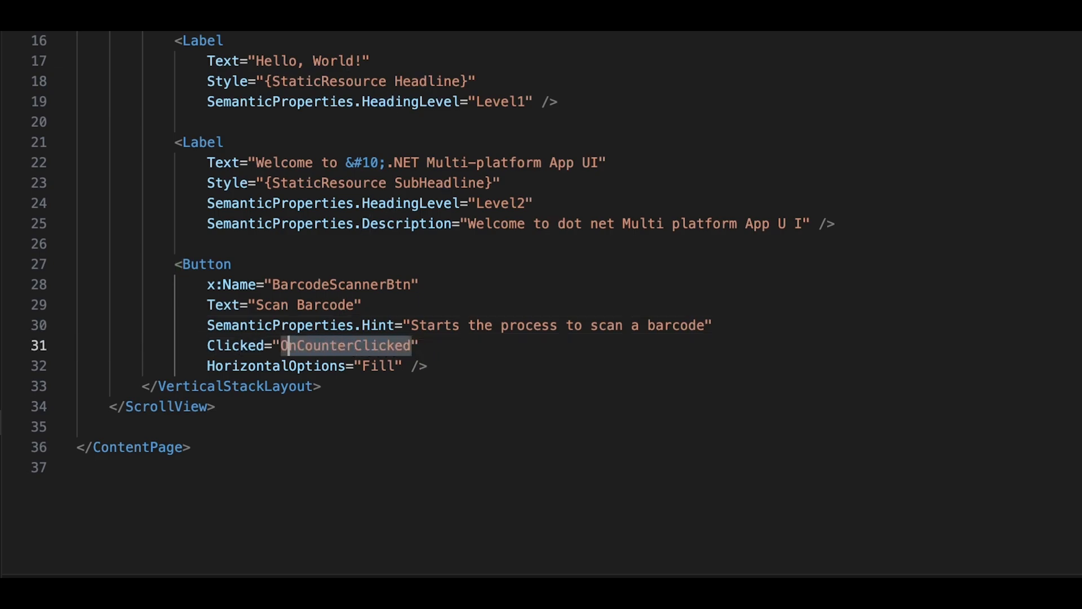
text(StartBarcodeScanner)
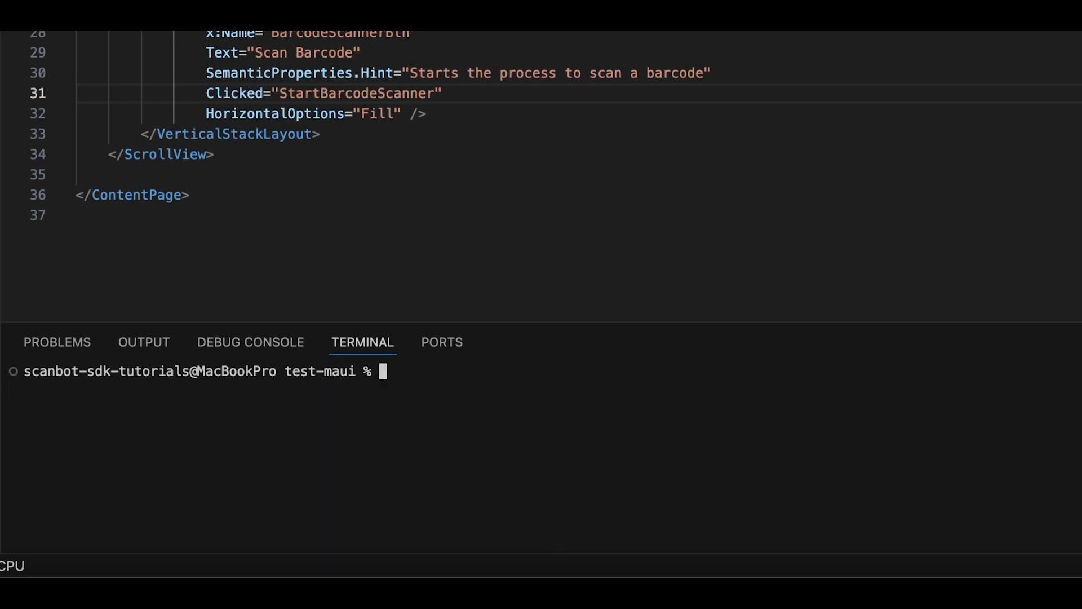
Run 'dotnet build . -f net8.0-android -t:Run' and launch the scanner on the phone
text(dotnet build . -f net)
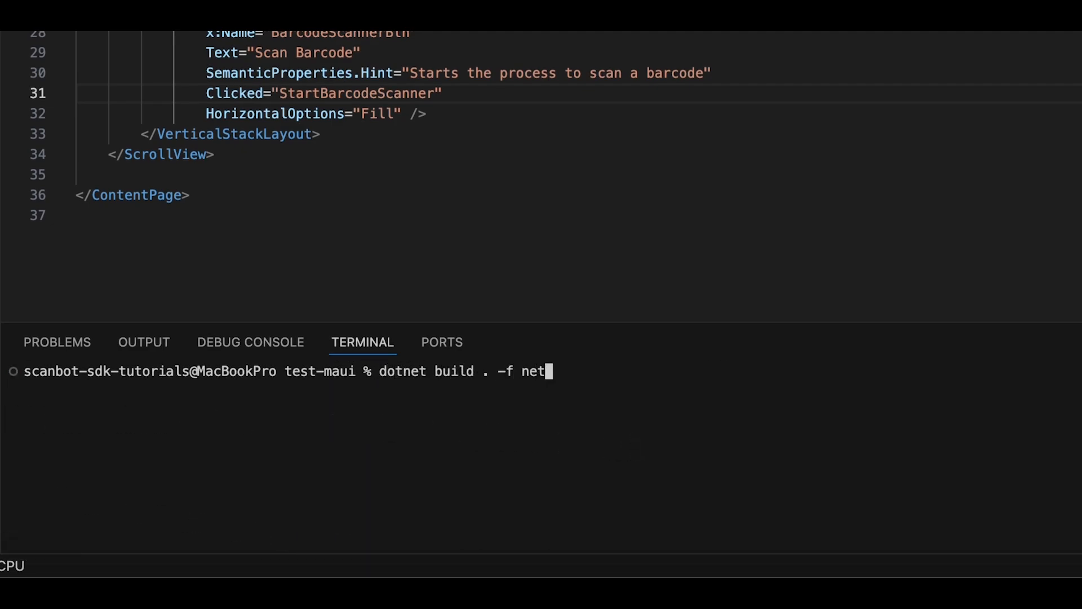
text(8.0-ios -t:Run -r)
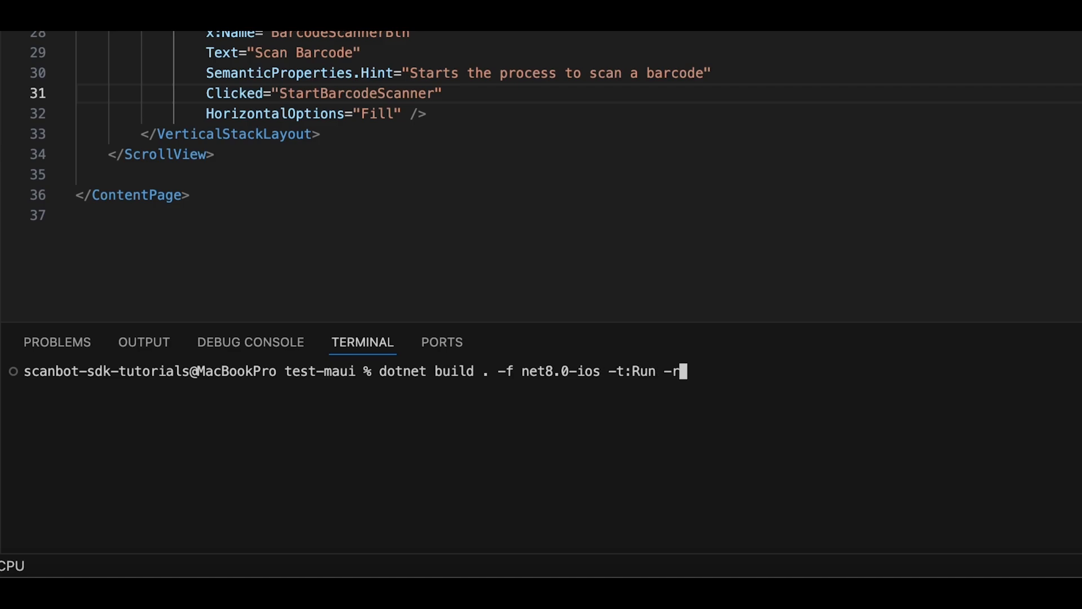
text(ios-arm64)
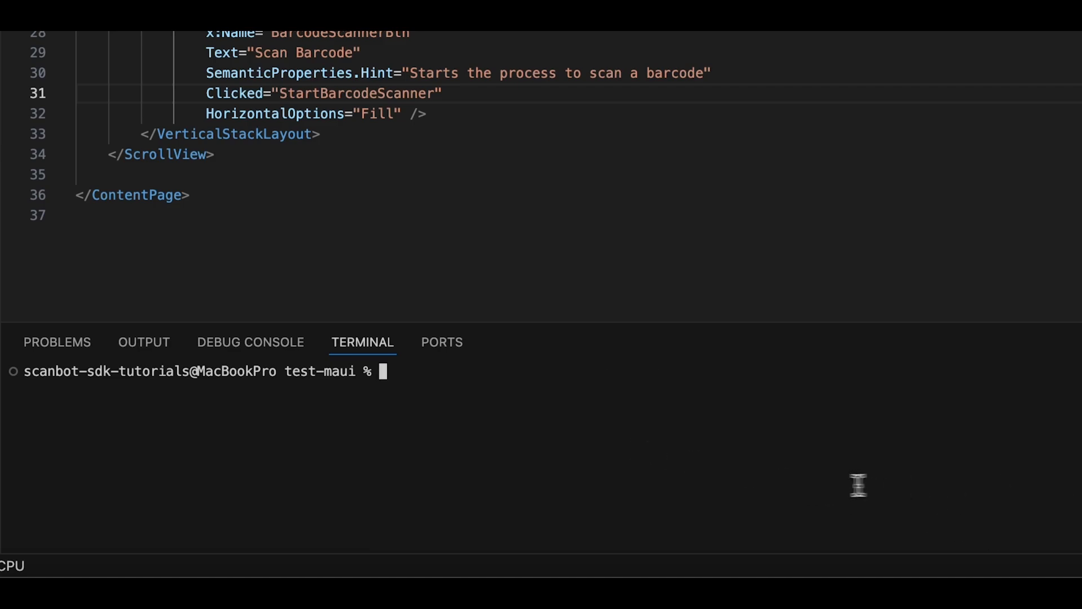
text(dotnet build . -f net)
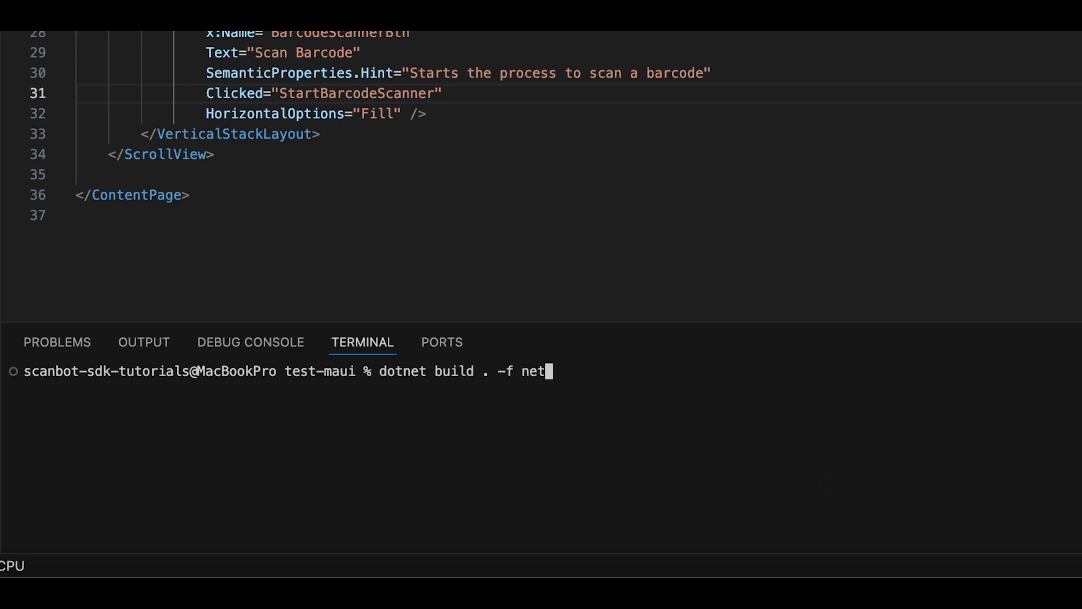
text(8.0-a)
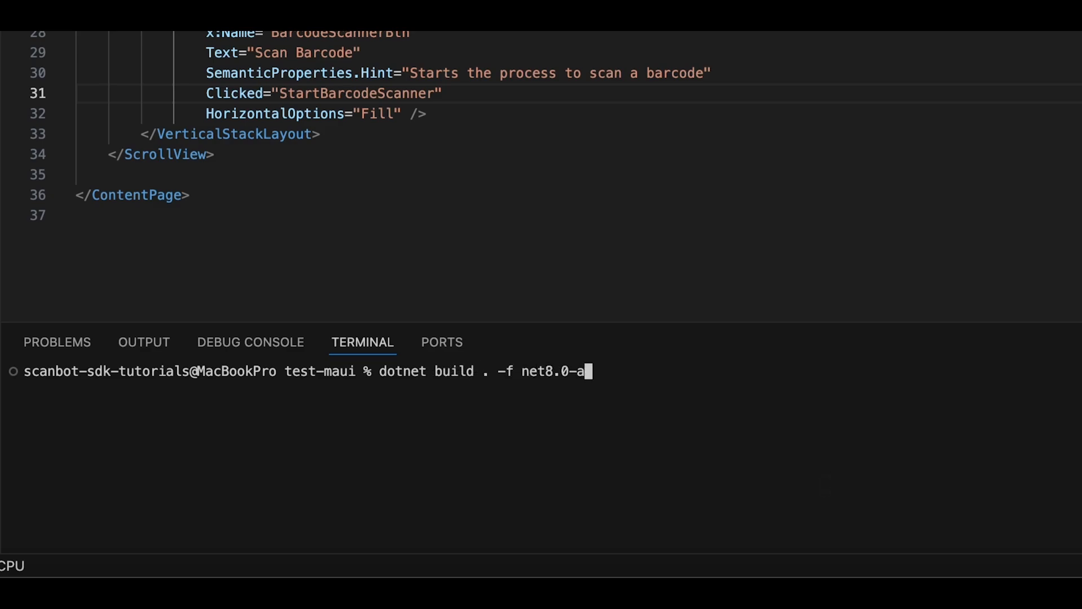
text(ndroid -t:Run)
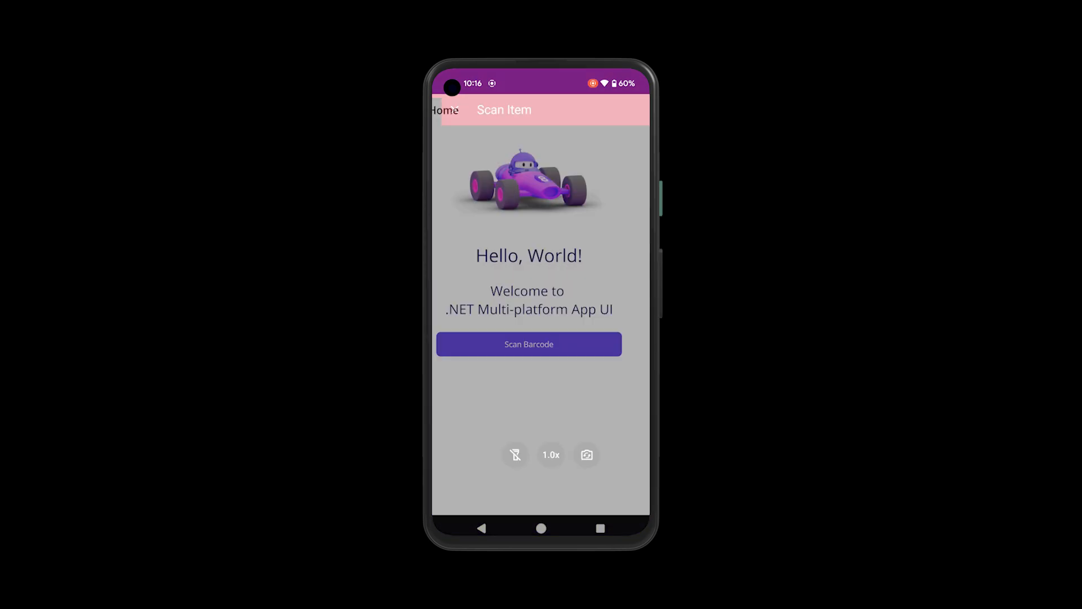
click(529, 344)
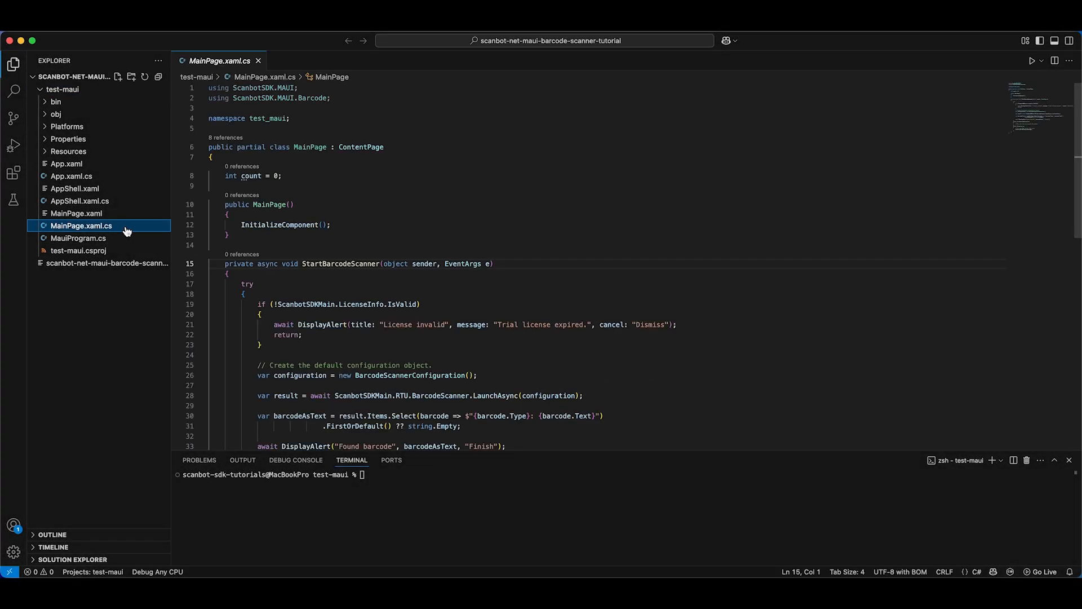
Create 'var usecase = new MultipleScanningMode();' in StartBarcodeScanner
scroll(down, 3)
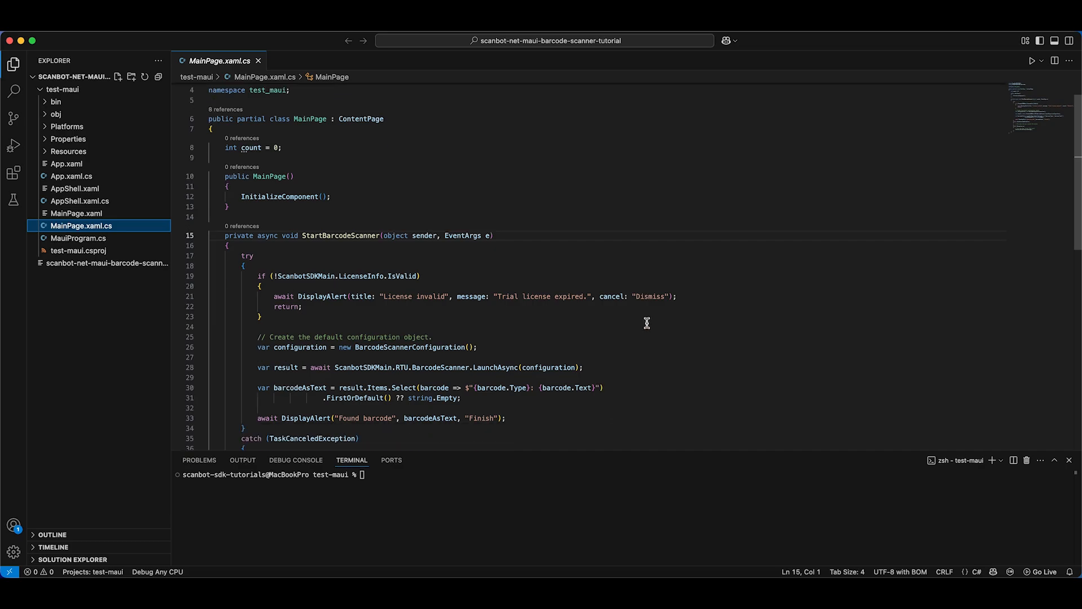
scroll(down, 3)
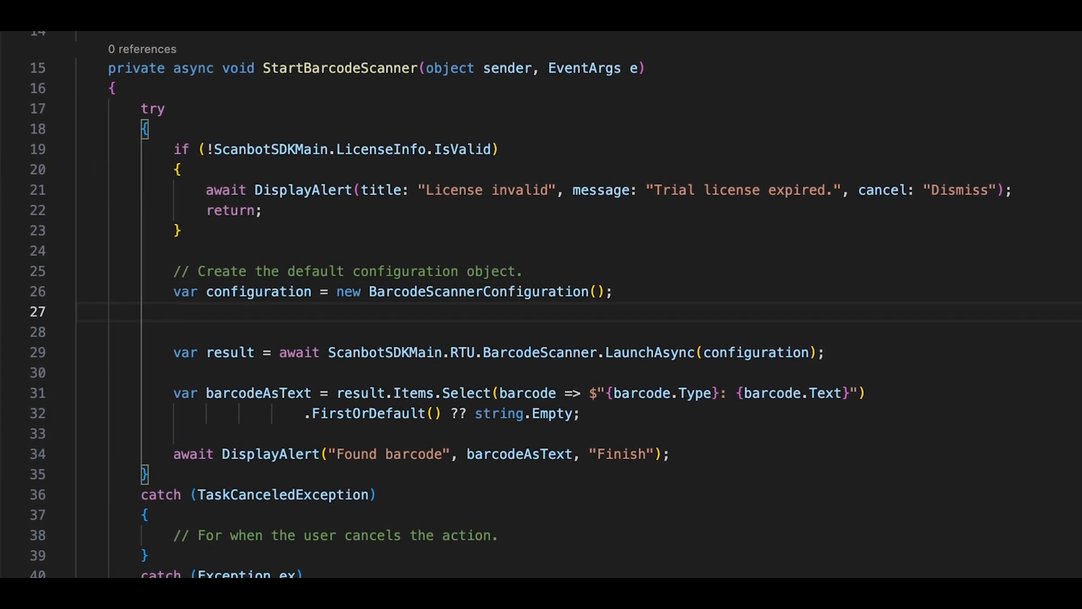
text(var usecase = new MultipleScanningMode)
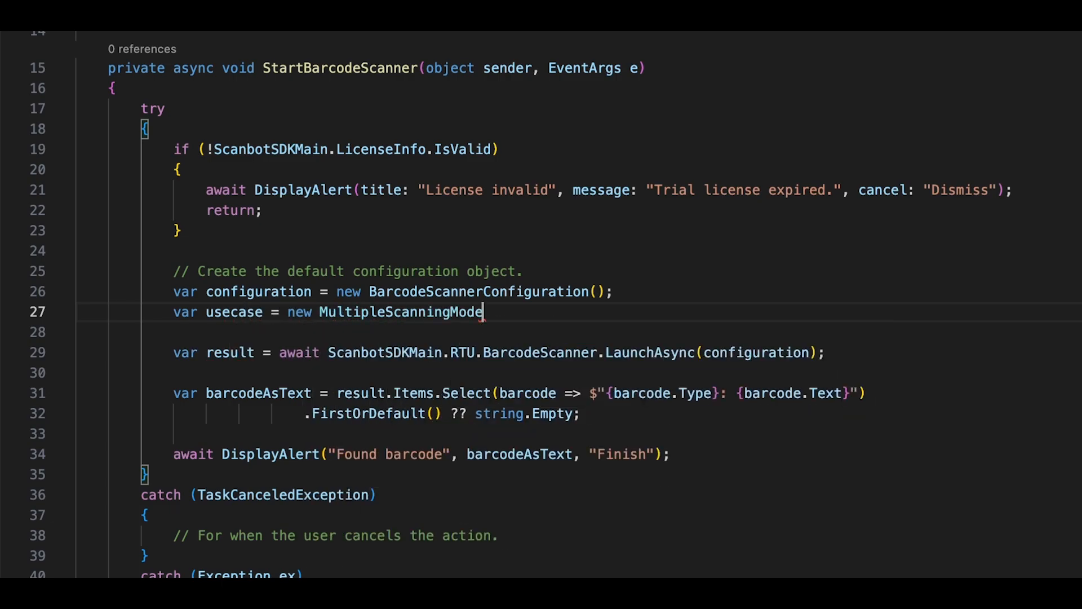
text(();)
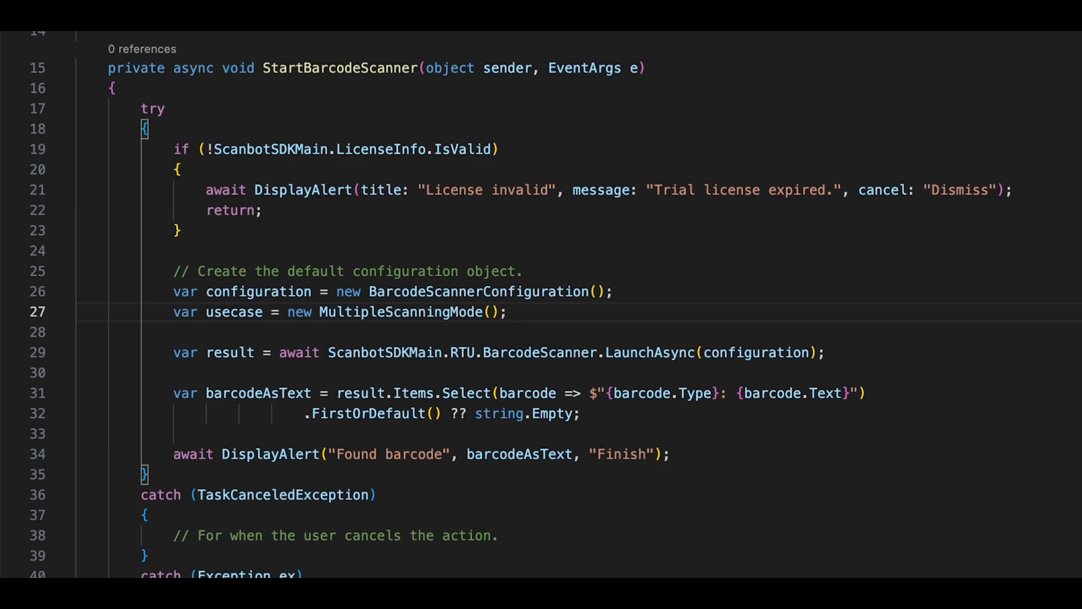
key(enter)
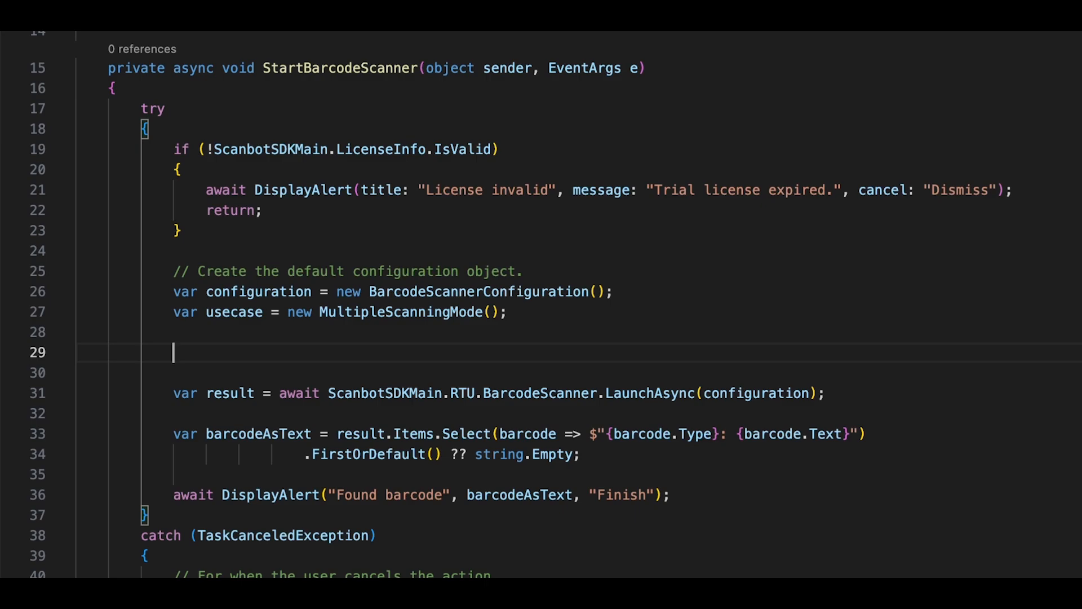
Show the AR overlay, disable automatic selection, hide the viewfinder, and assign the use case to the configuration
text(used)
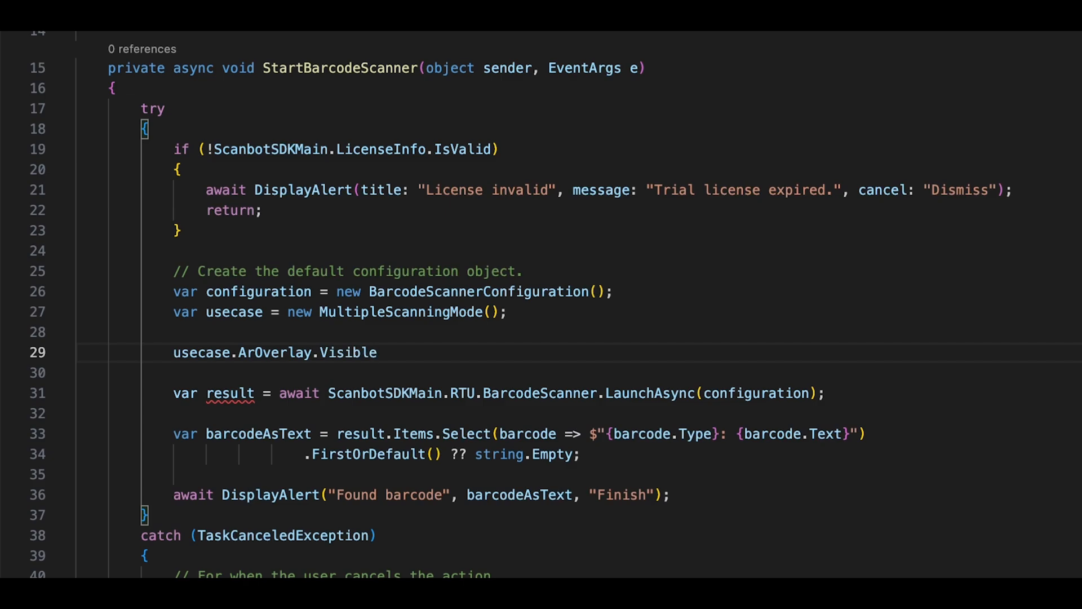
text(= true;)
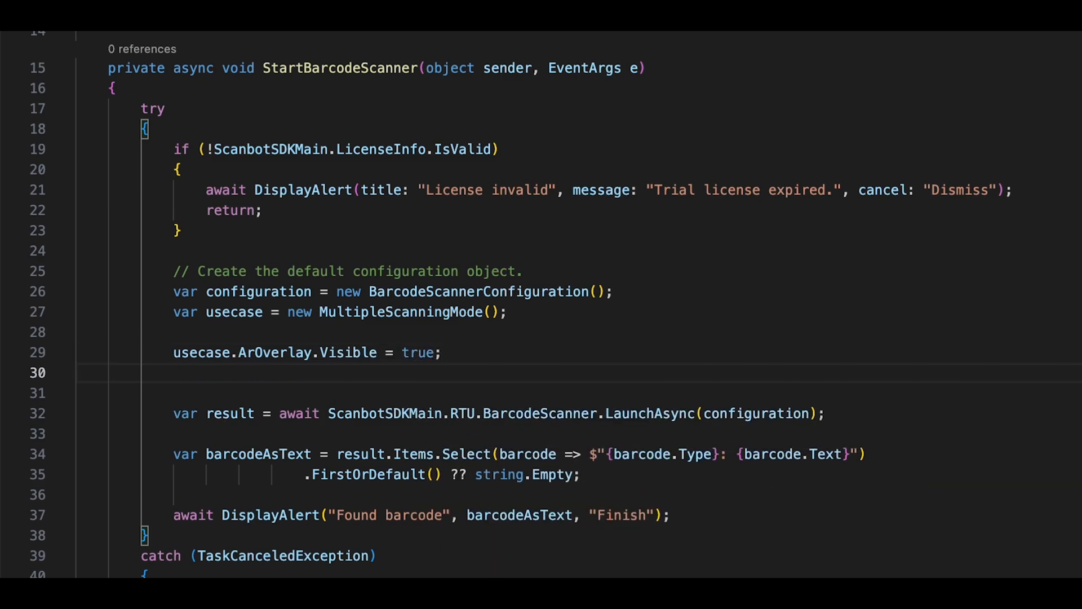
text(usecase.ArOverlay.AutomaticSelectionEnabled = false;)
text(configuration.ViewFinder)
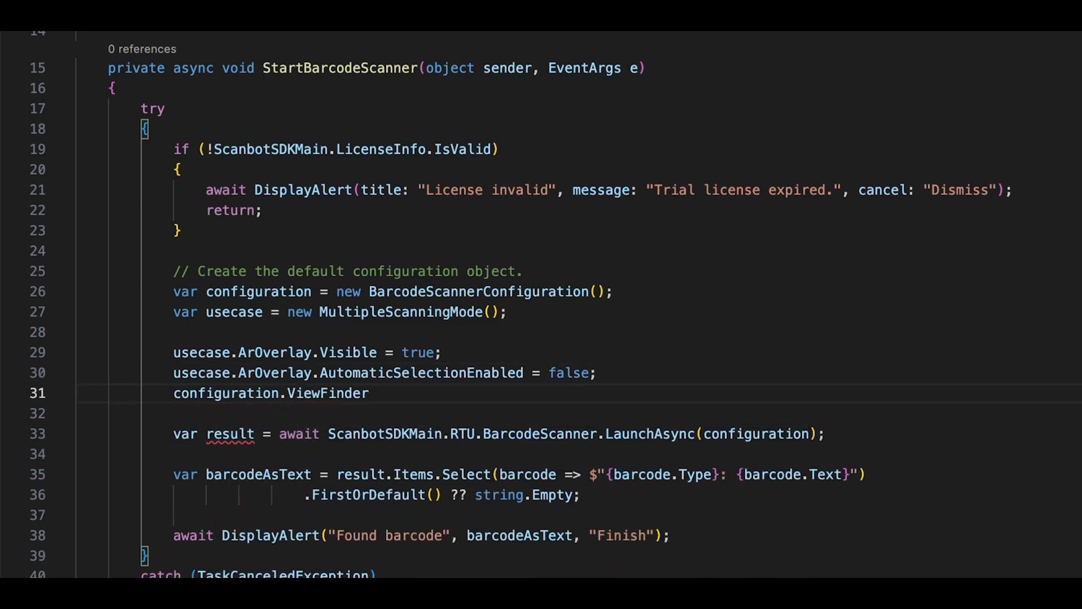
text(.Visible = false;)
text(co)
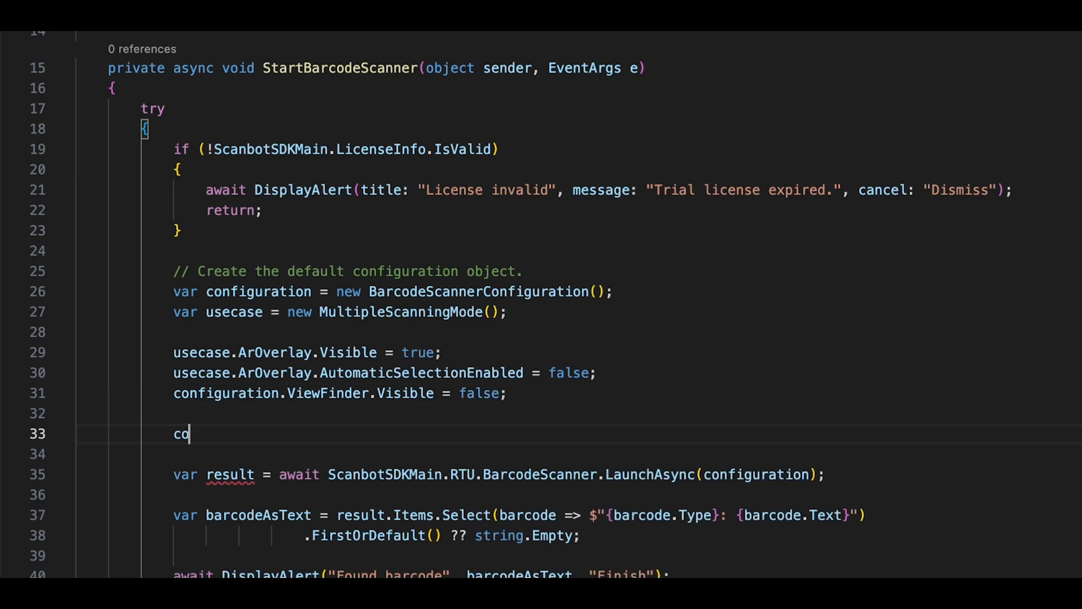
text(nfiguration.UseCase)
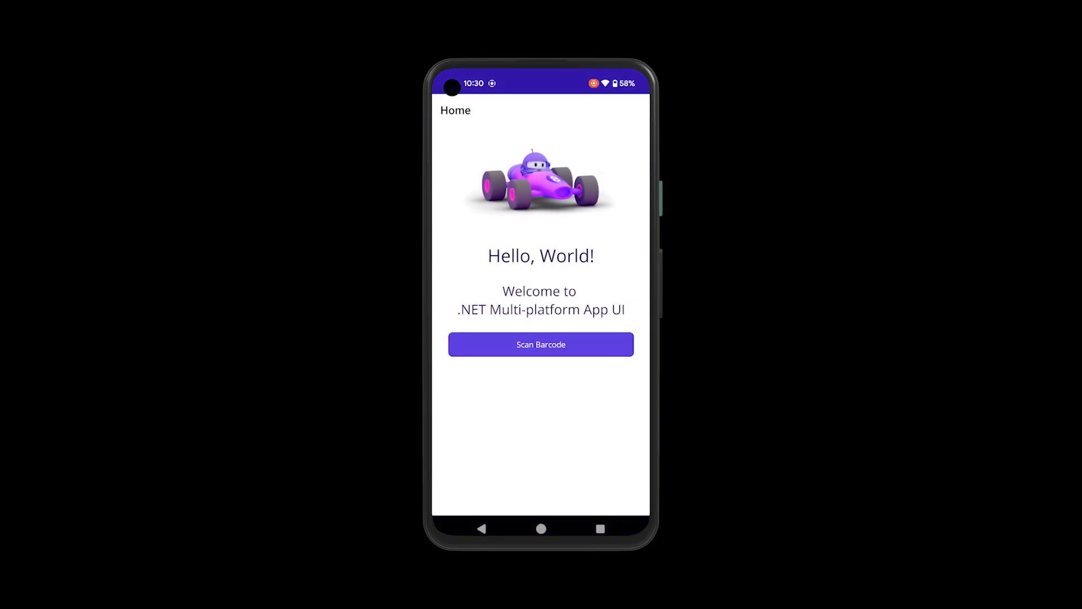
Tap Scan Barcode on the Android phone to open the multi-barcode scanner
click(541, 345)
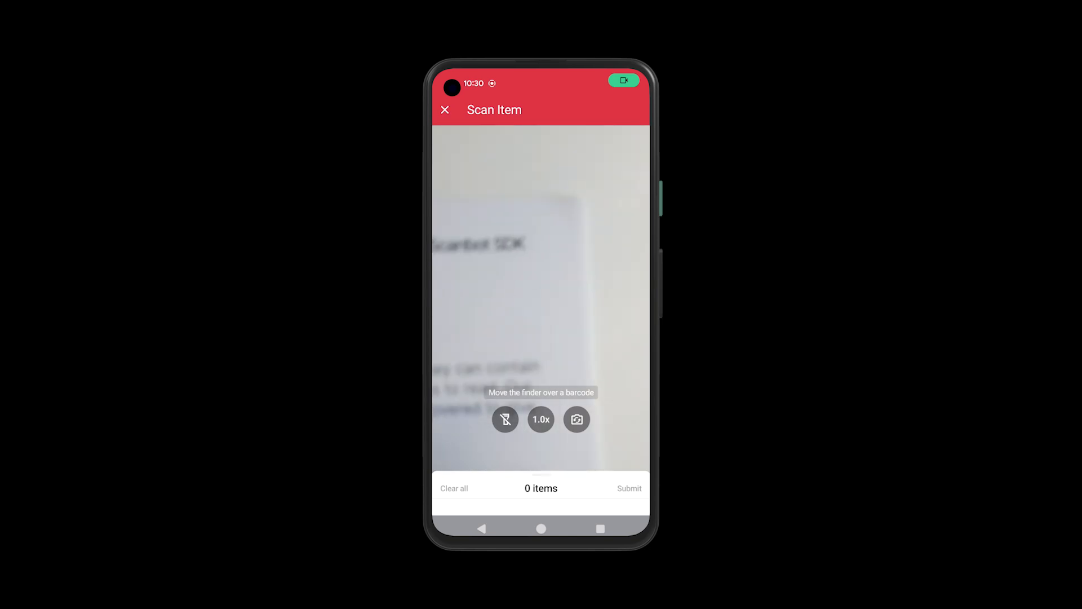